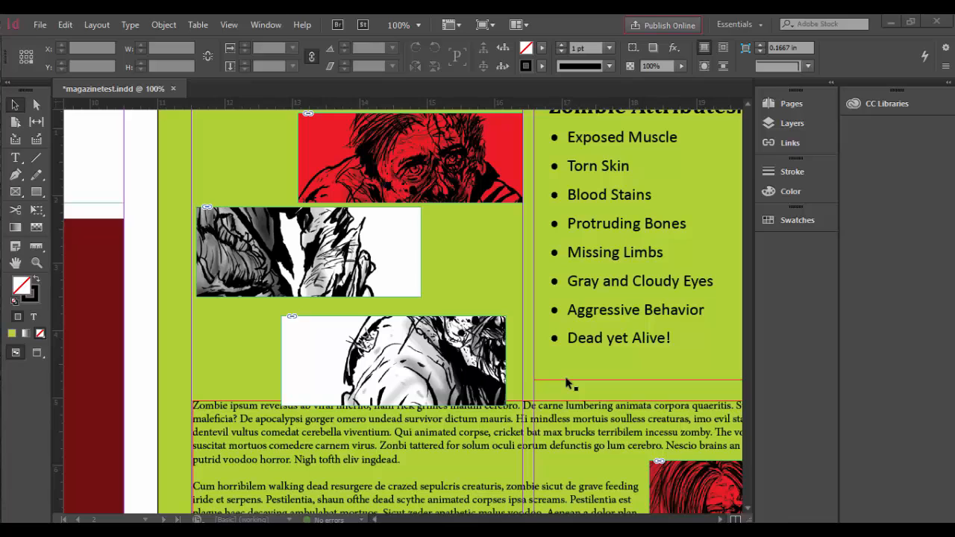
Select the middle zombie frame and hide the content grabber via View > Extras.
{"action": "scroll", "scroll_direction": "up", "scroll_amount": 3}
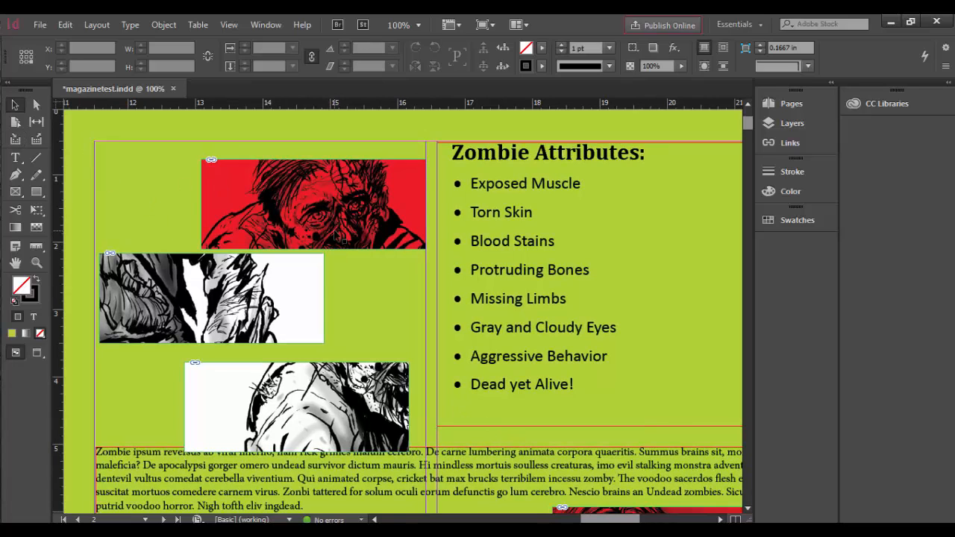
{"action": "left_click", "coordinate": [296, 406]}
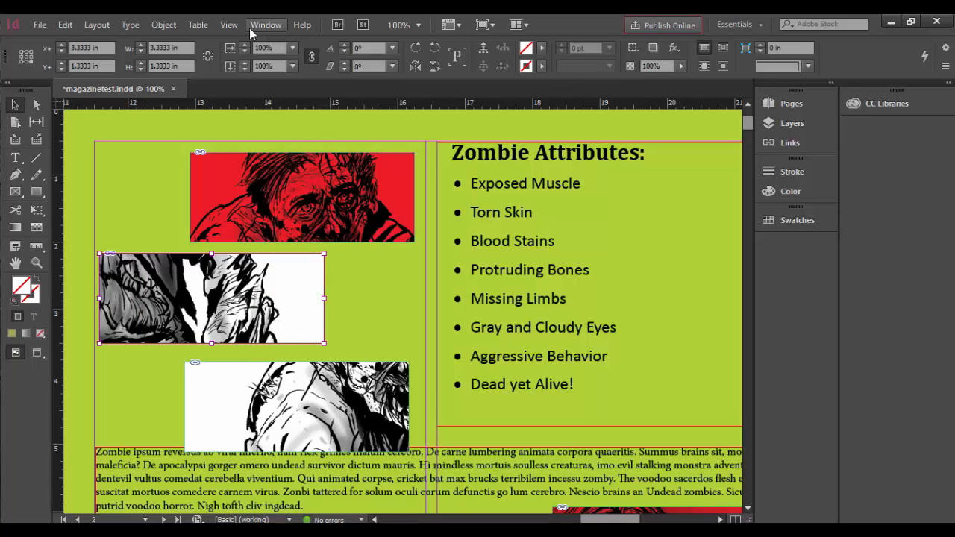
{"action": "left_click", "coordinate": [230, 23]}
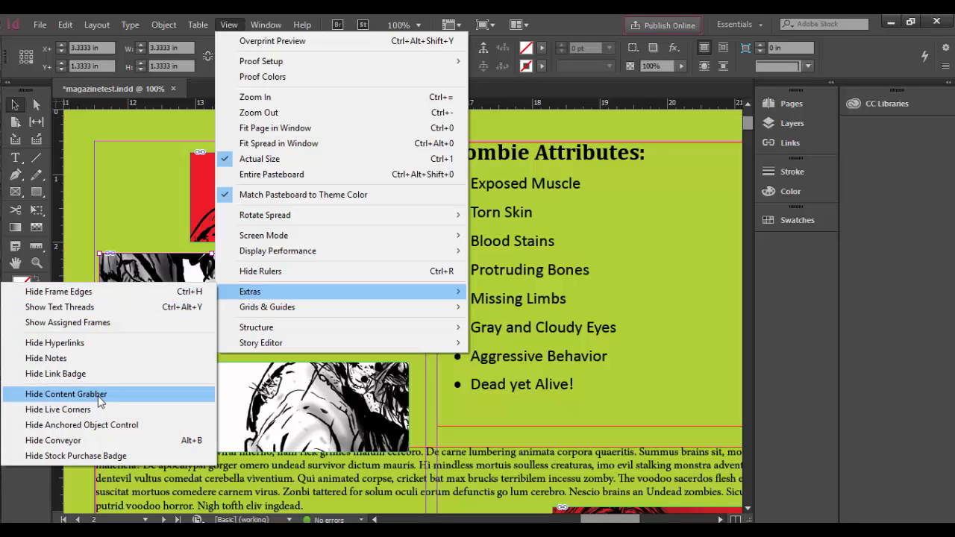
{"action": "left_click", "coordinate": [65, 395]}
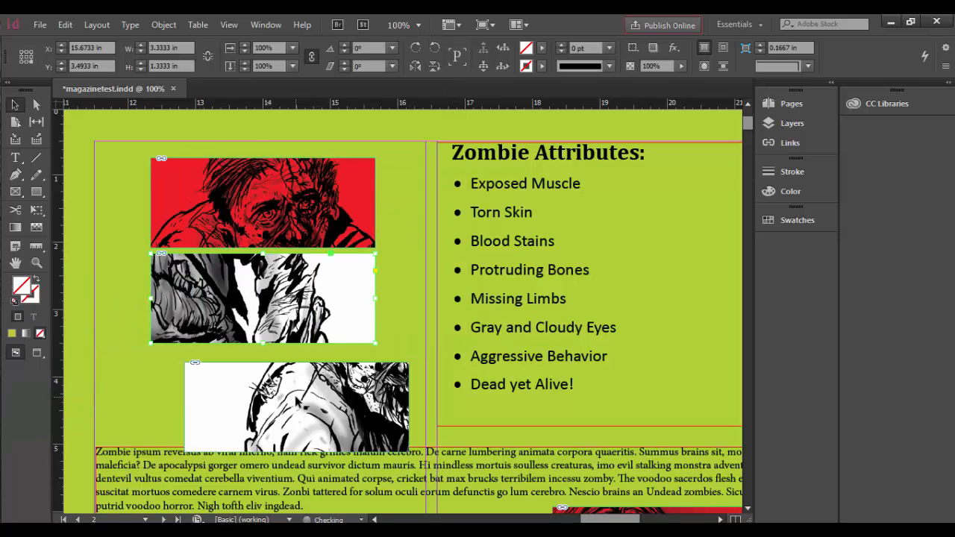
Drag the top and middle zombie frames until their left edges snap to one smart guide.
{"action": "left_click_drag", "start_coordinate": [261, 296], "coordinate": [284, 309]}
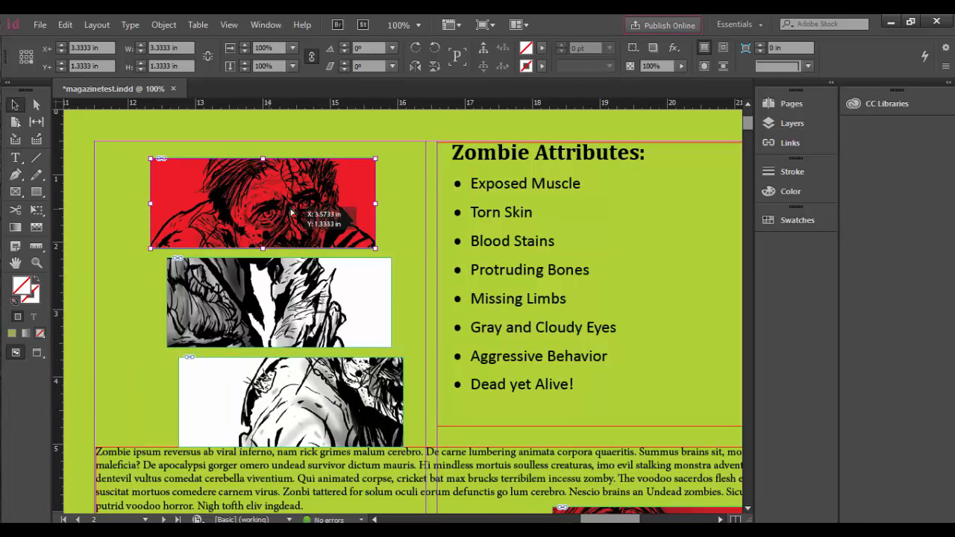
{"action": "left_click_drag", "start_coordinate": [263, 203], "coordinate": [301, 227]}
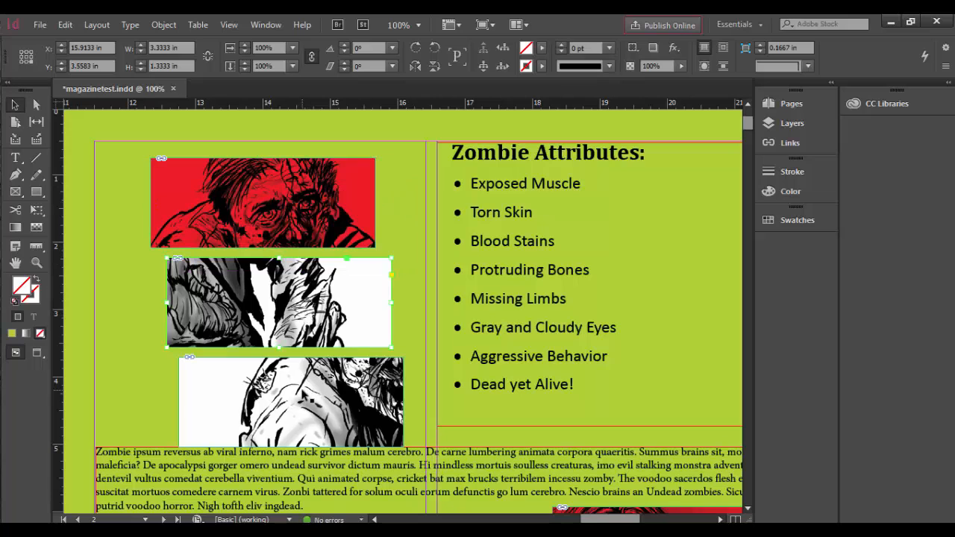
{"action": "left_click_drag", "start_coordinate": [278, 302], "coordinate": [246, 291]}
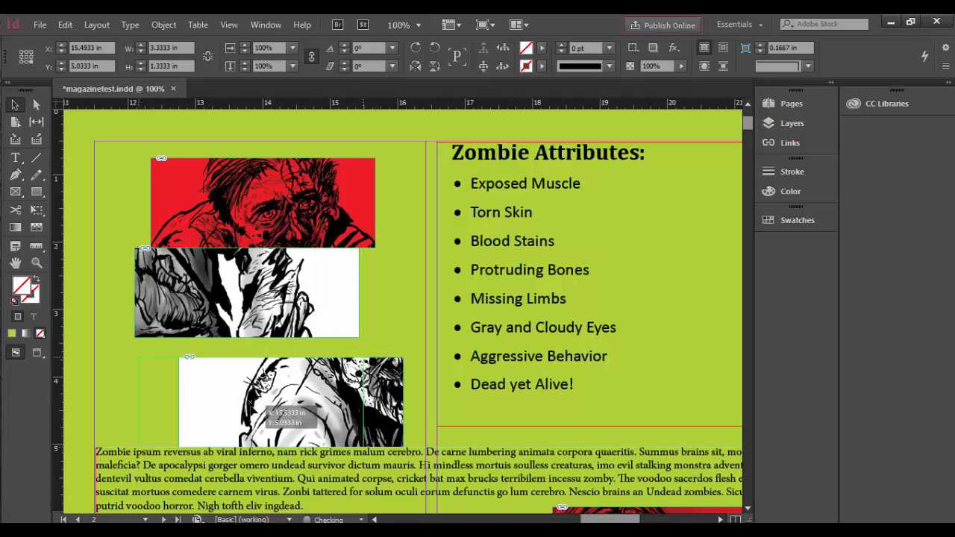
{"action": "left_click_drag", "start_coordinate": [246, 293], "coordinate": [325, 302]}
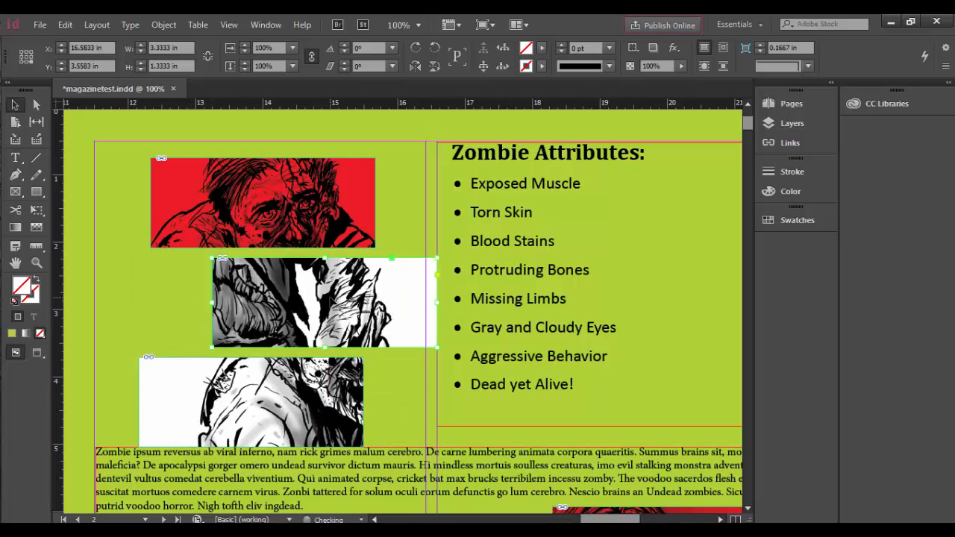
{"action": "left_click_drag", "start_coordinate": [326, 301], "coordinate": [195, 301]}
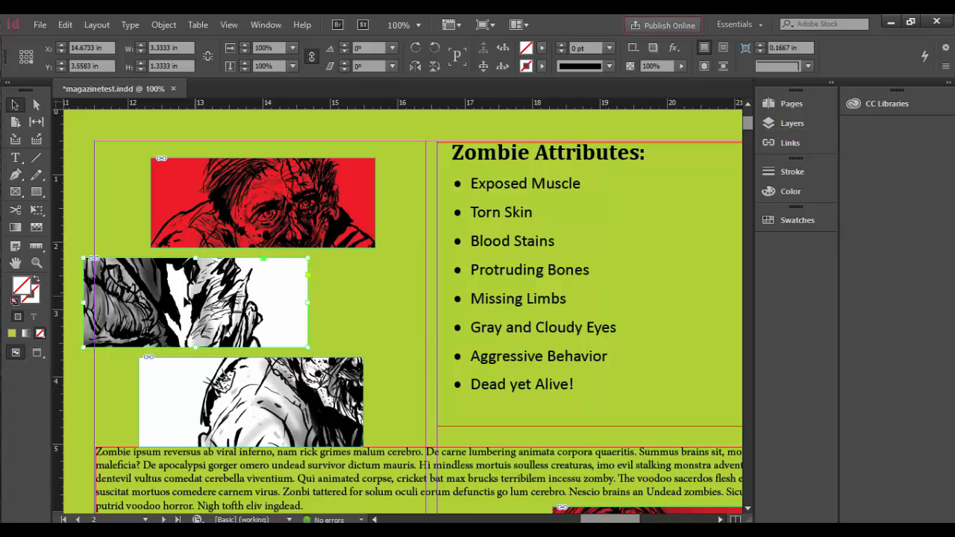
{"action": "left_click_drag", "start_coordinate": [194, 302], "coordinate": [239, 309]}
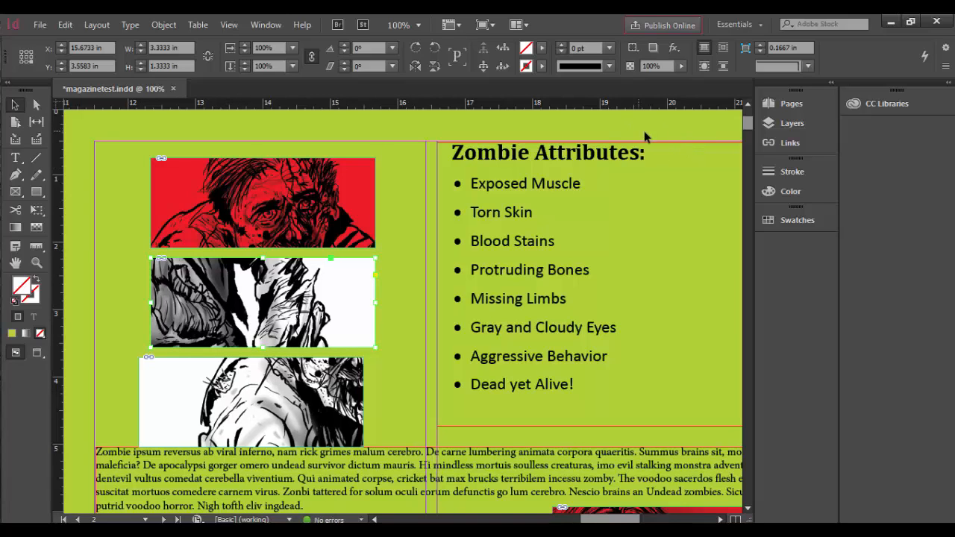
{"action": "left_click", "coordinate": [791, 123]}
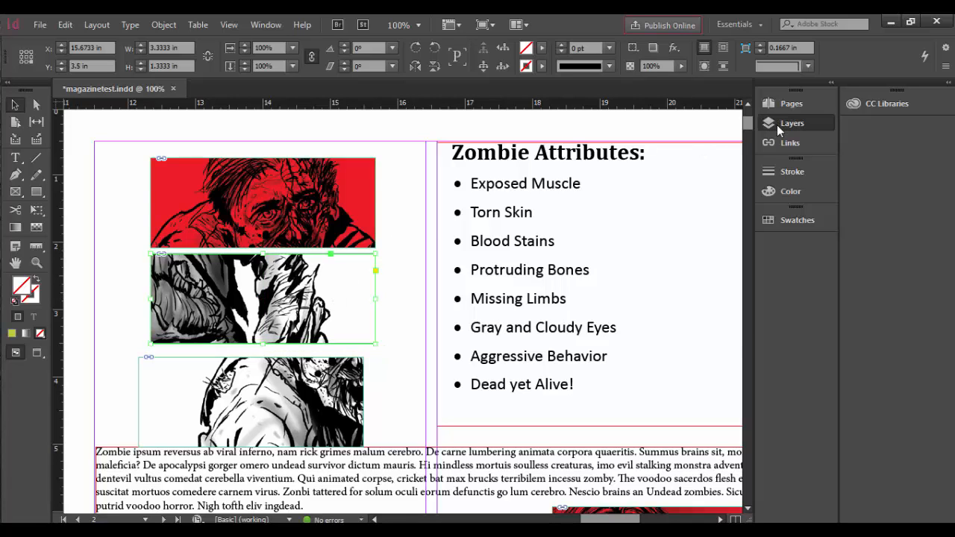
Recolour the BackgroundElements fill from lime green to a pale grey-blue in the Color Picker.
{"action": "left_click", "coordinate": [791, 123]}
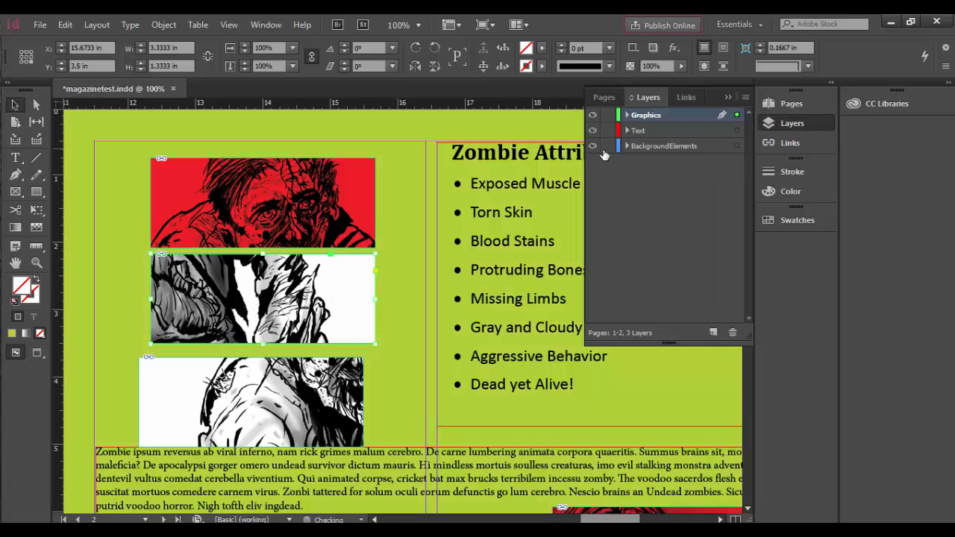
{"action": "left_click", "coordinate": [663, 146]}
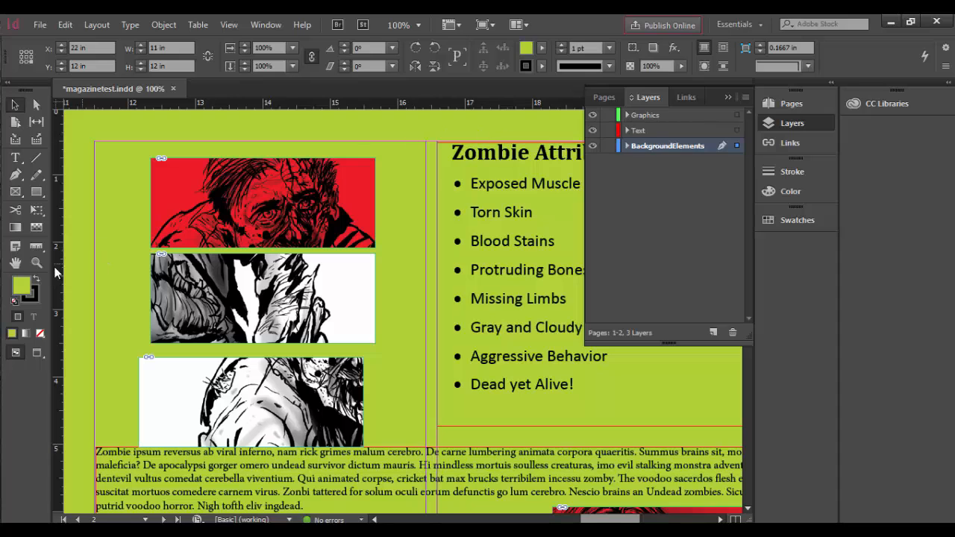
{"action": "double_click", "coordinate": [21, 285]}
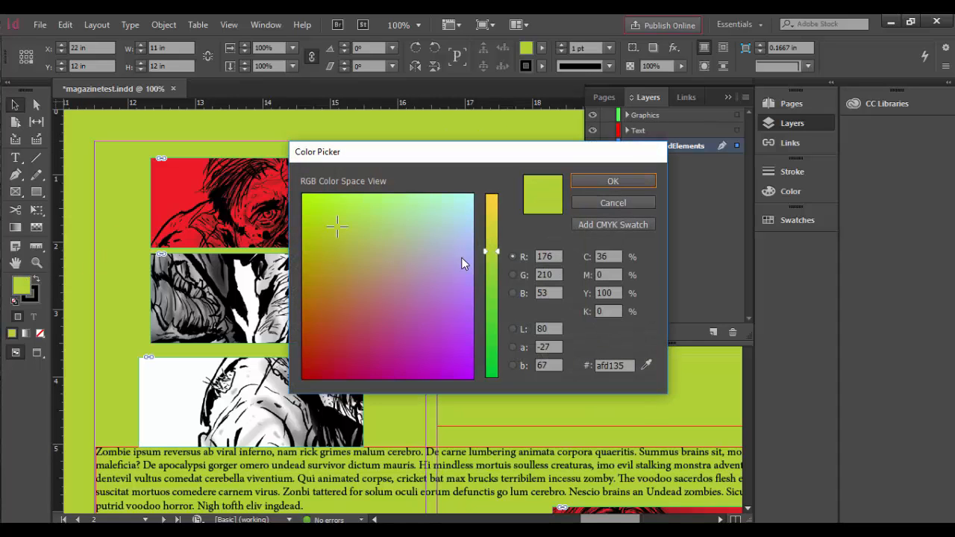
{"action": "left_click", "coordinate": [416, 251]}
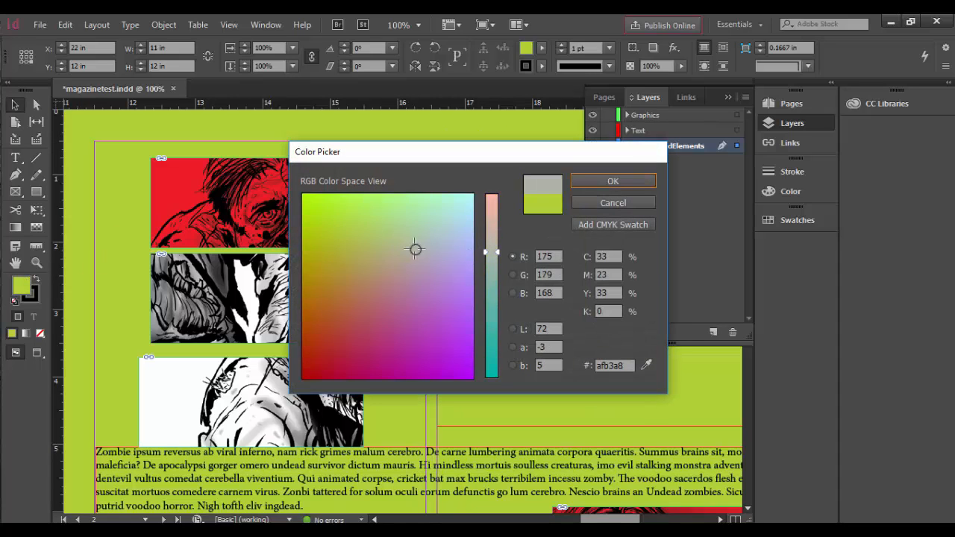
{"action": "left_click", "coordinate": [436, 245]}
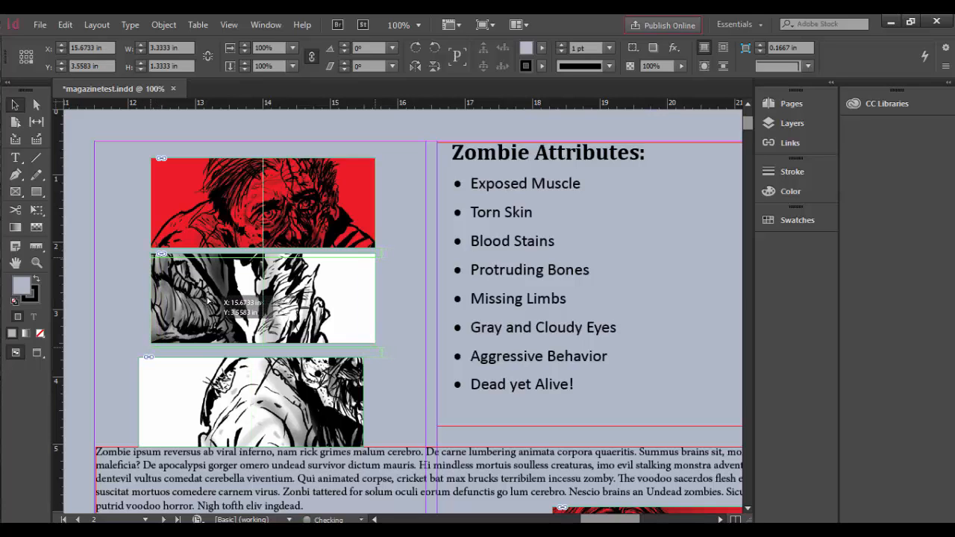
Select the top zombie frame to begin staggering the three images down the left column.
{"action": "left_click", "coordinate": [261, 301]}
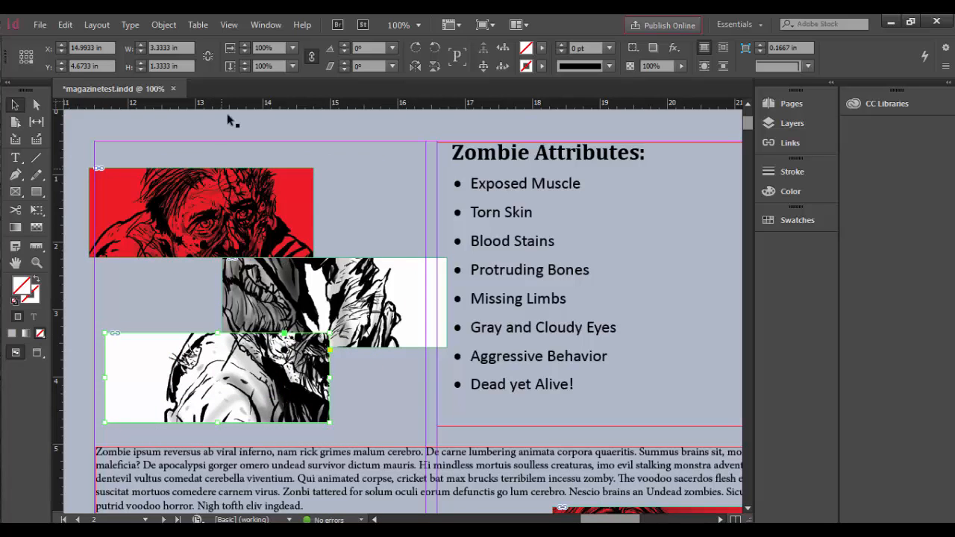
{"action": "mouse_move", "coordinate": [266, 24]}
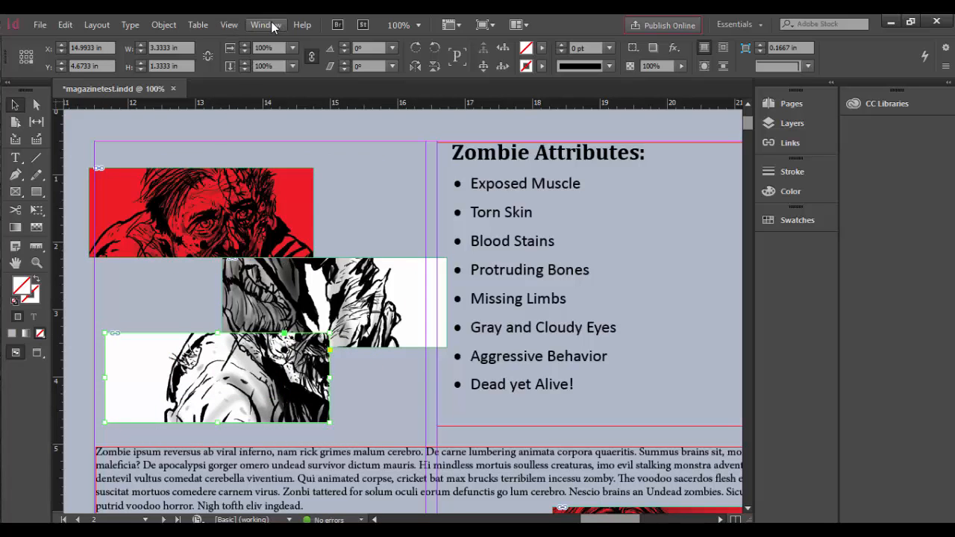
Show the Align panel from Window > Object & Layout.
{"action": "left_click", "coordinate": [265, 24]}
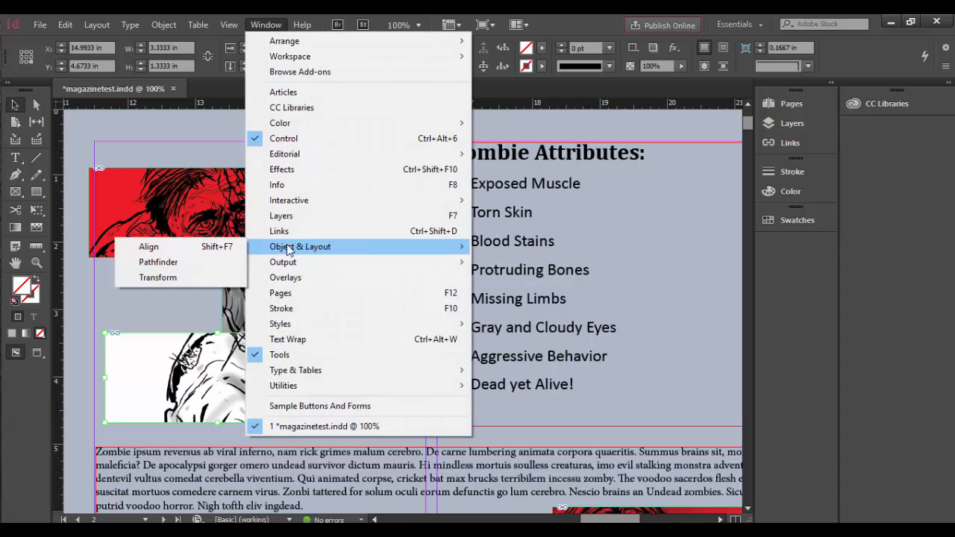
{"action": "mouse_move", "coordinate": [150, 246]}
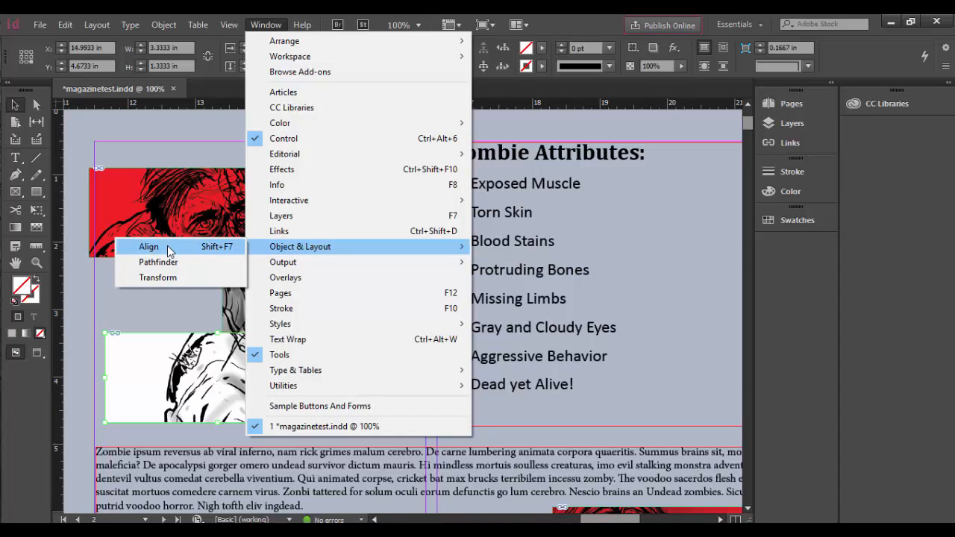
{"action": "left_click", "coordinate": [148, 247]}
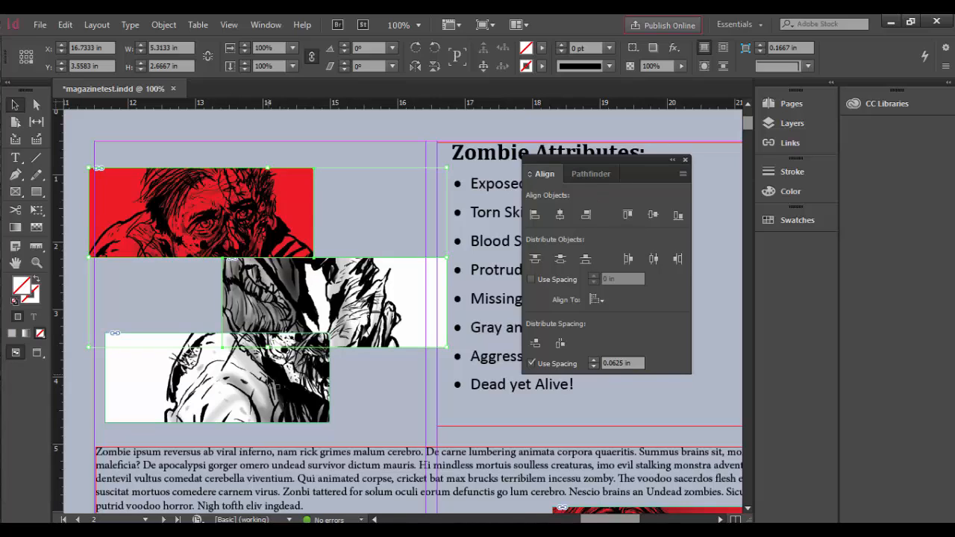
Align the three frames on their left edges, then distribute their top edges evenly.
{"action": "left_click", "coordinate": [536, 215]}
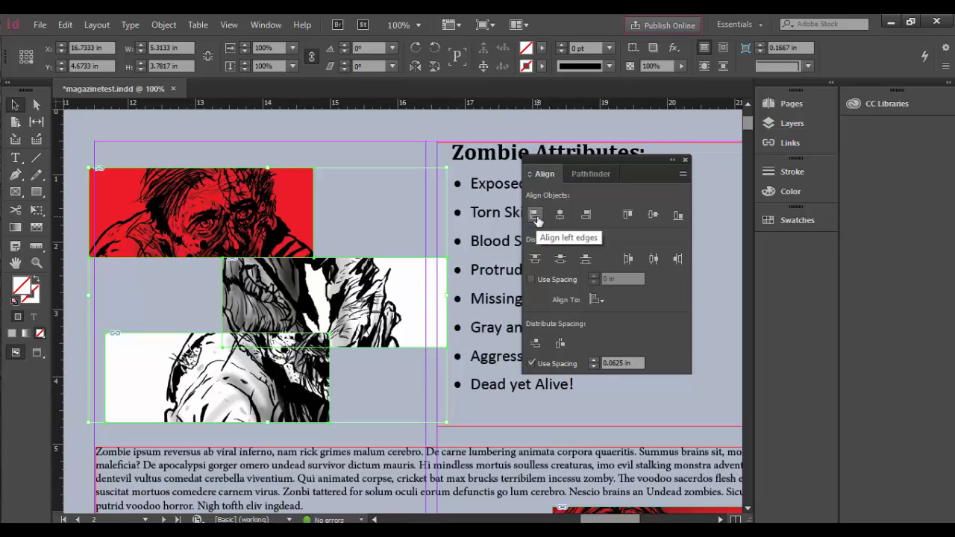
{"action": "left_click", "coordinate": [536, 215]}
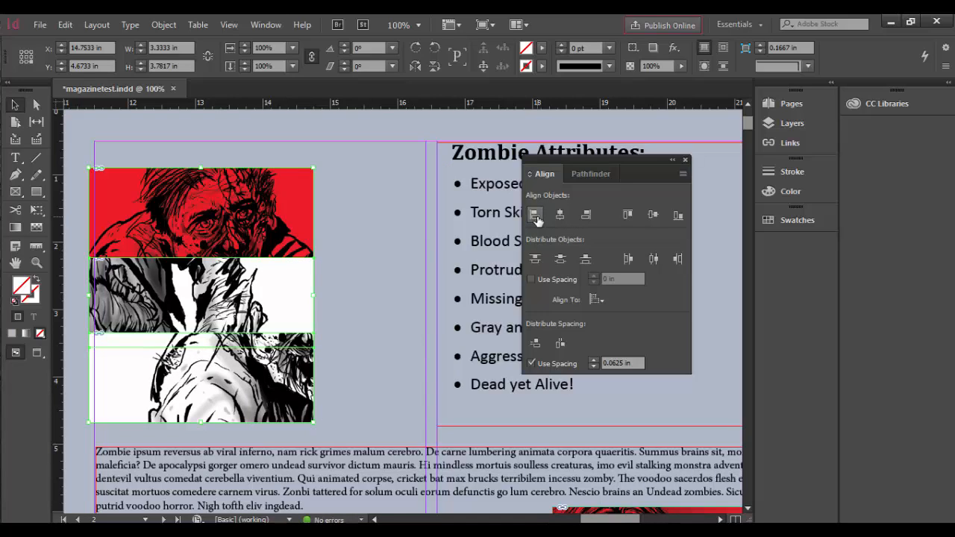
{"action": "mouse_move", "coordinate": [535, 260]}
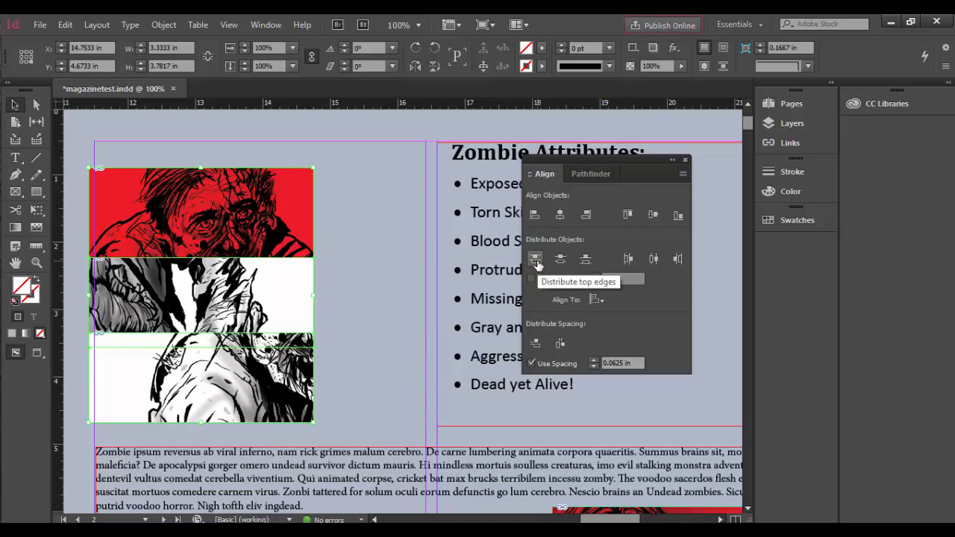
{"action": "left_click", "coordinate": [535, 260]}
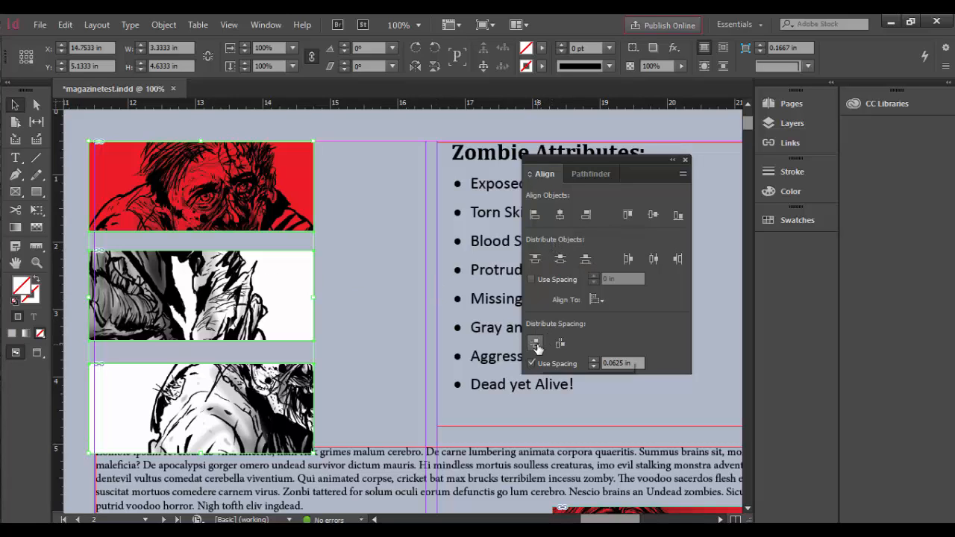
Enable Use Spacing at 0.125 in and distribute the frames' vertical space with that gap.
{"action": "left_click", "coordinate": [536, 342]}
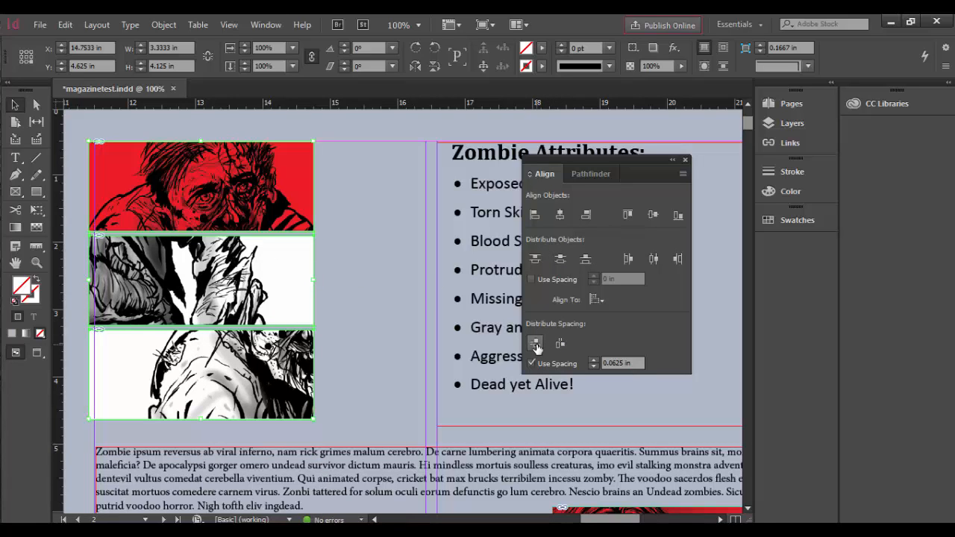
{"action": "left_click", "coordinate": [531, 364]}
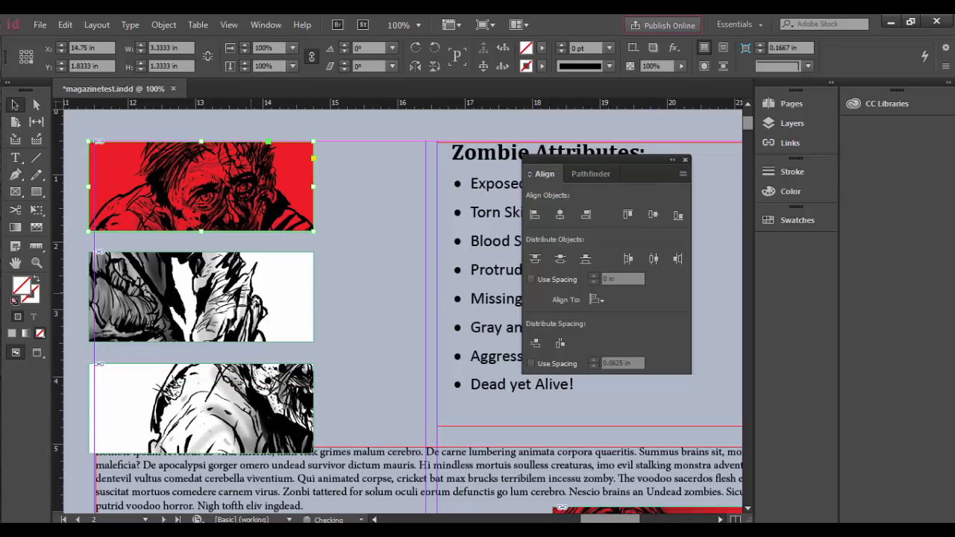
{"action": "left_click", "coordinate": [536, 343]}
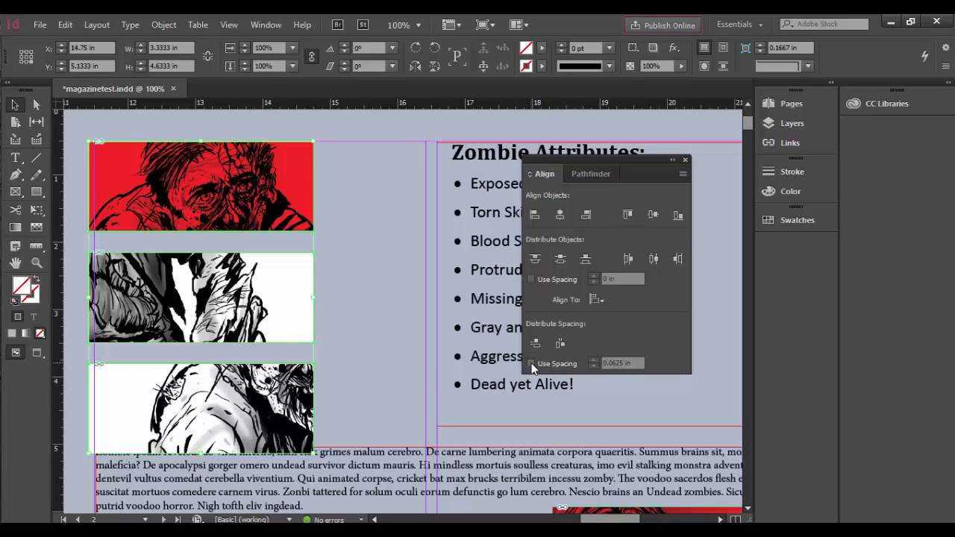
{"action": "left_click", "coordinate": [531, 364]}
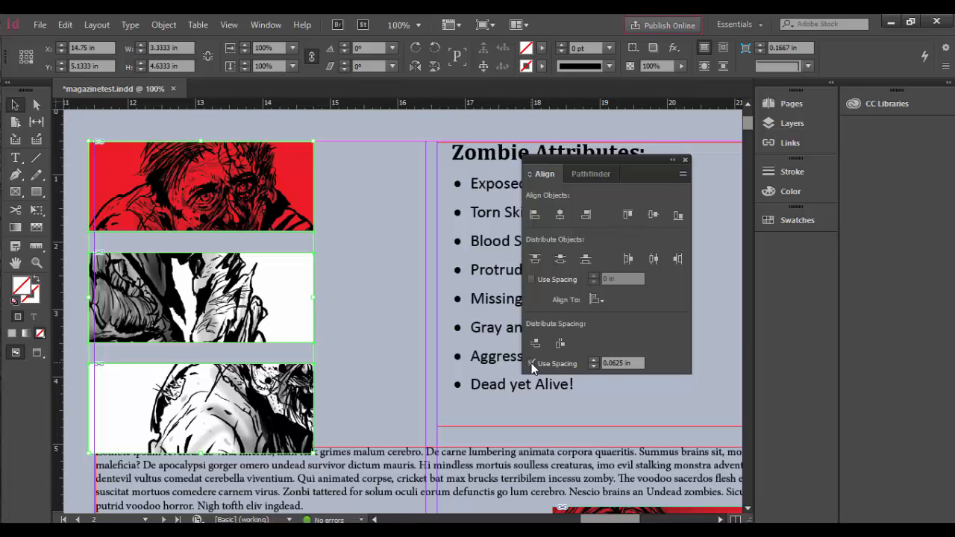
{"action": "left_click", "coordinate": [532, 363]}
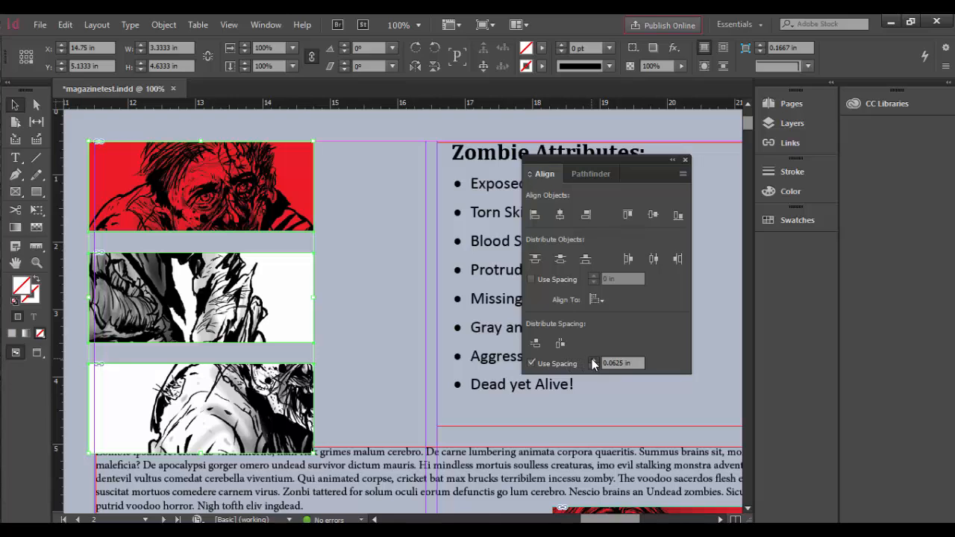
{"action": "left_click", "coordinate": [535, 342]}
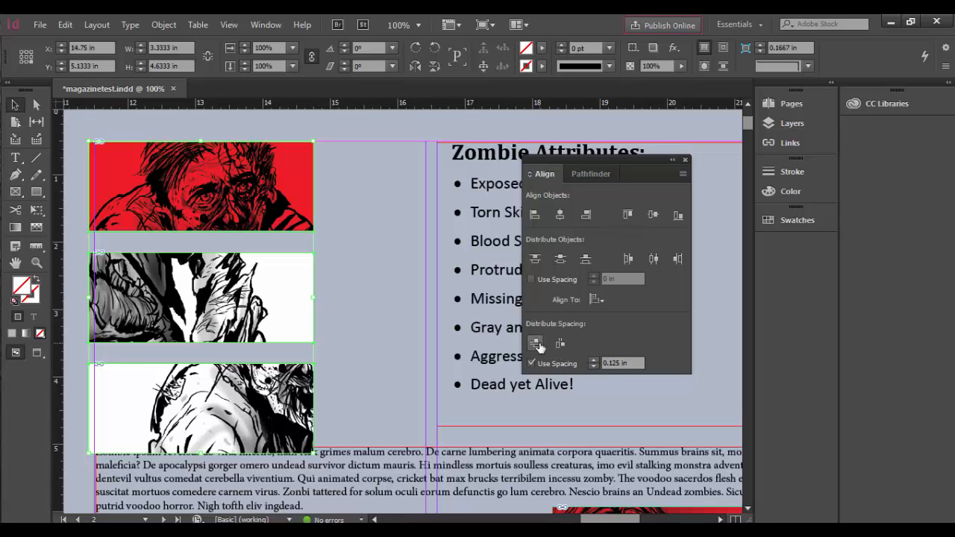
{"action": "left_click", "coordinate": [534, 342]}
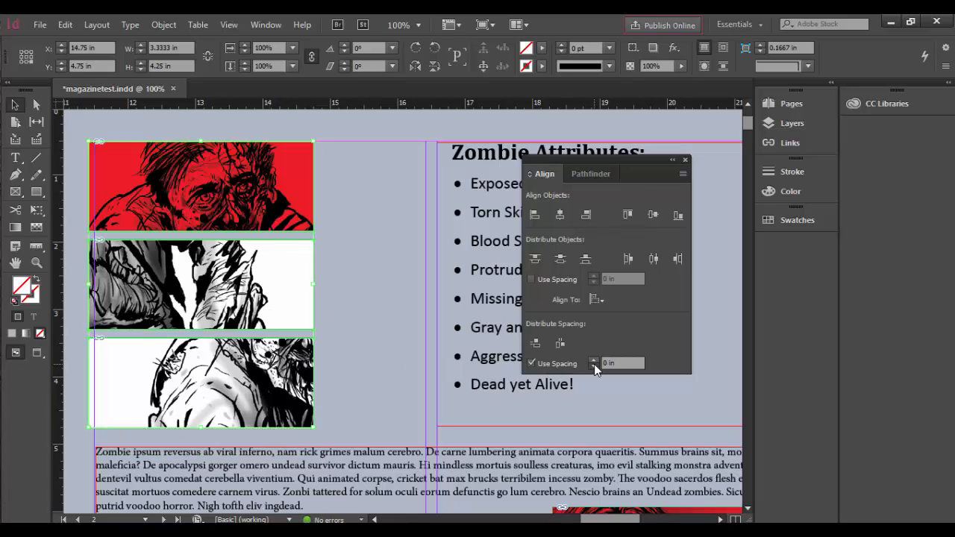
Raise the spacing to 0.25 in, redistribute the frames, and select the top red zombie frame.
{"action": "left_click", "coordinate": [593, 360]}
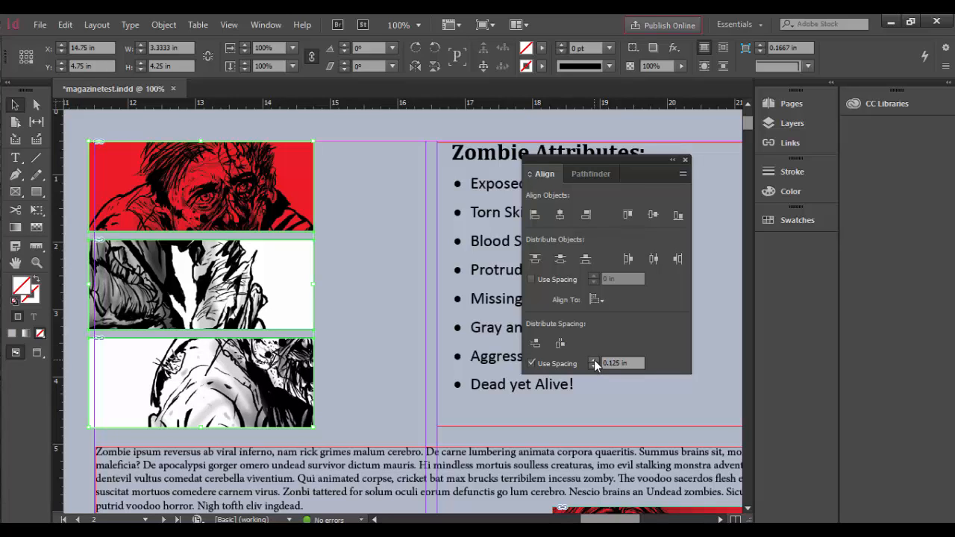
{"action": "left_click", "coordinate": [536, 343]}
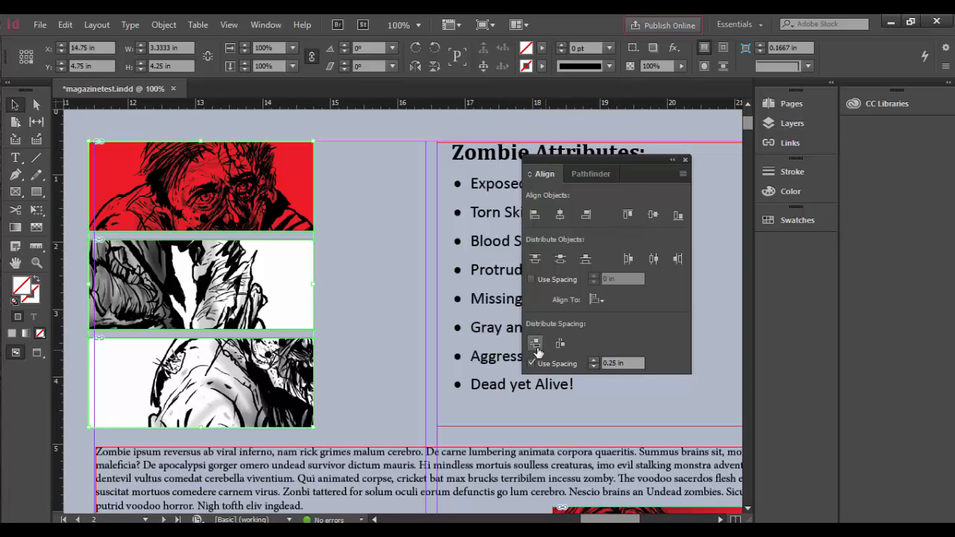
{"action": "left_click", "coordinate": [535, 342]}
{"action": "type", "text": "0.125"}
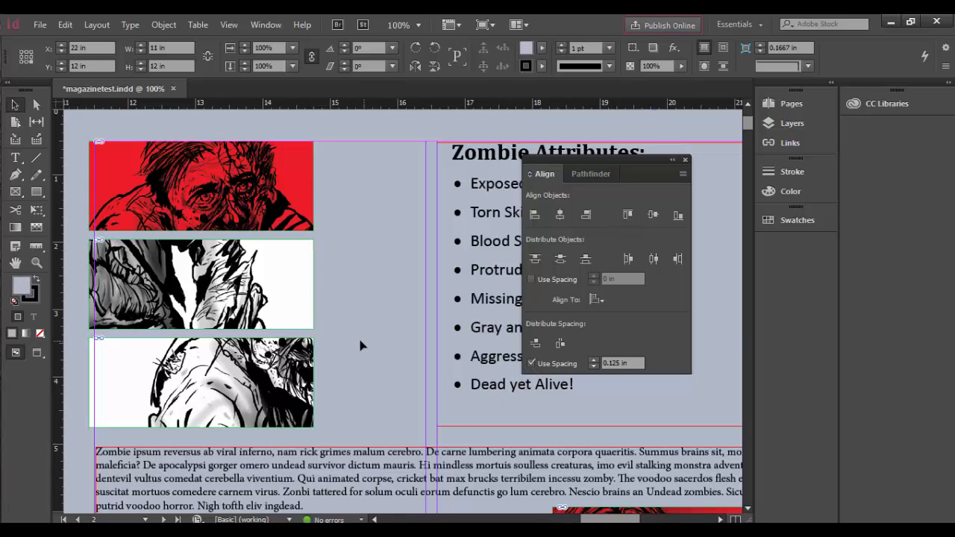
{"action": "left_click", "coordinate": [209, 283]}
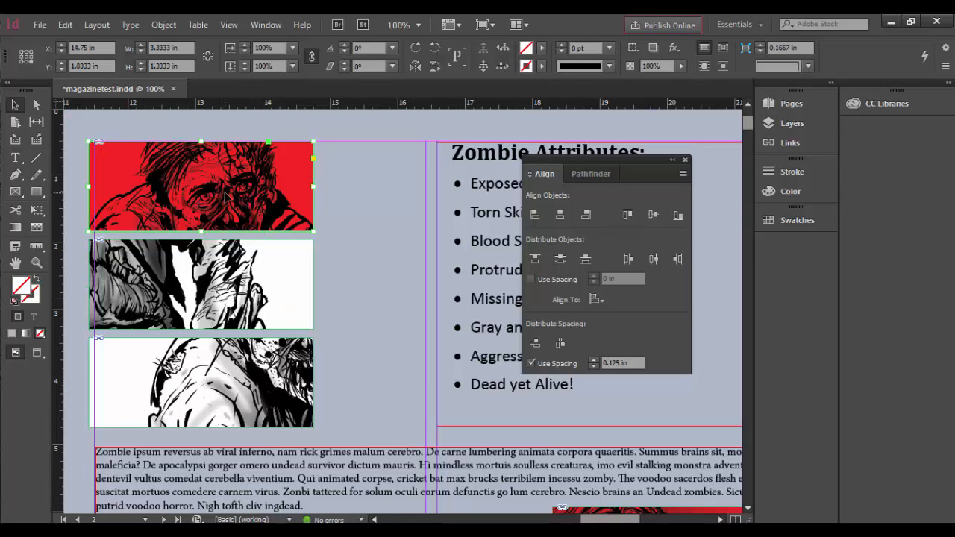
Drag the top zombie frame to the right so the left edges no longer line up.
{"action": "left_click_drag", "start_coordinate": [224, 187], "coordinate": [321, 197]}
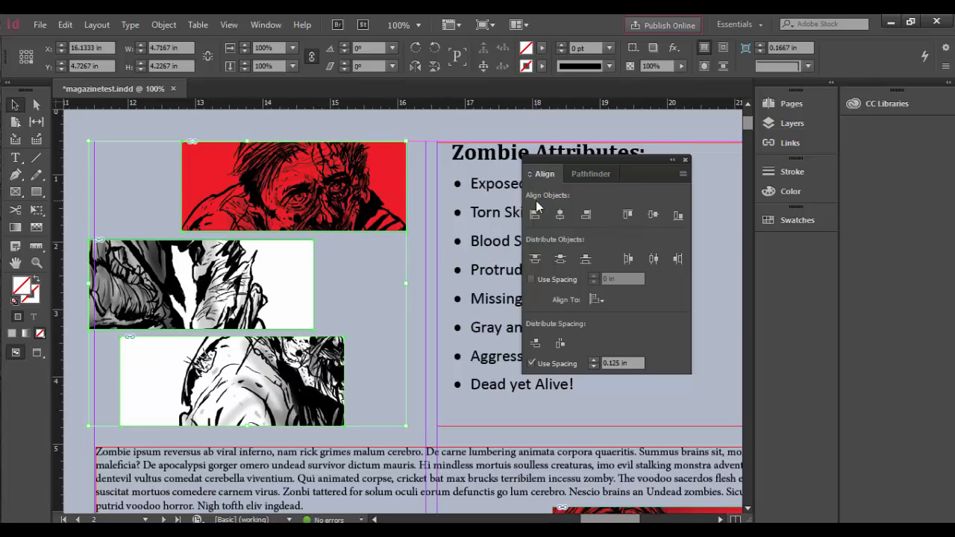
{"action": "mouse_move", "coordinate": [586, 215]}
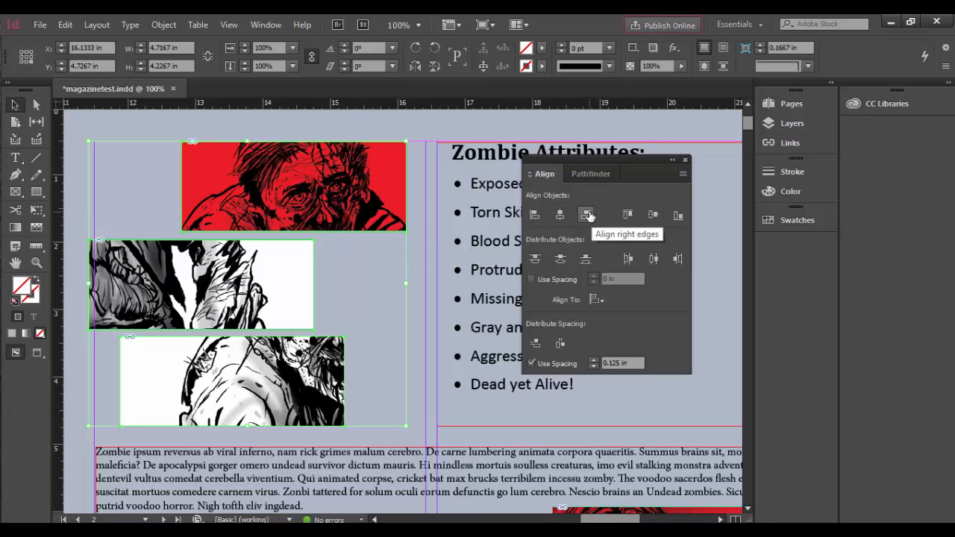
{"action": "mouse_move", "coordinate": [396, 157]}
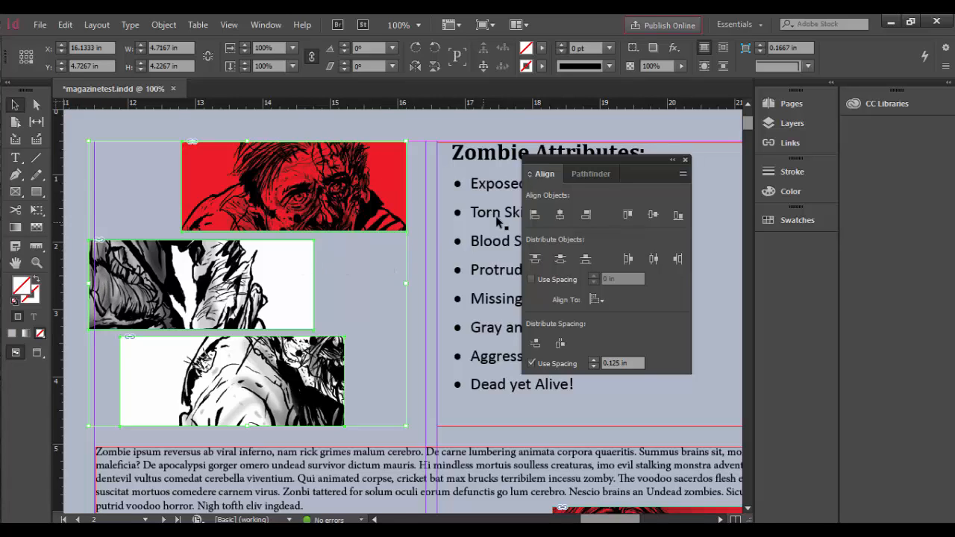
{"action": "mouse_move", "coordinate": [560, 215]}
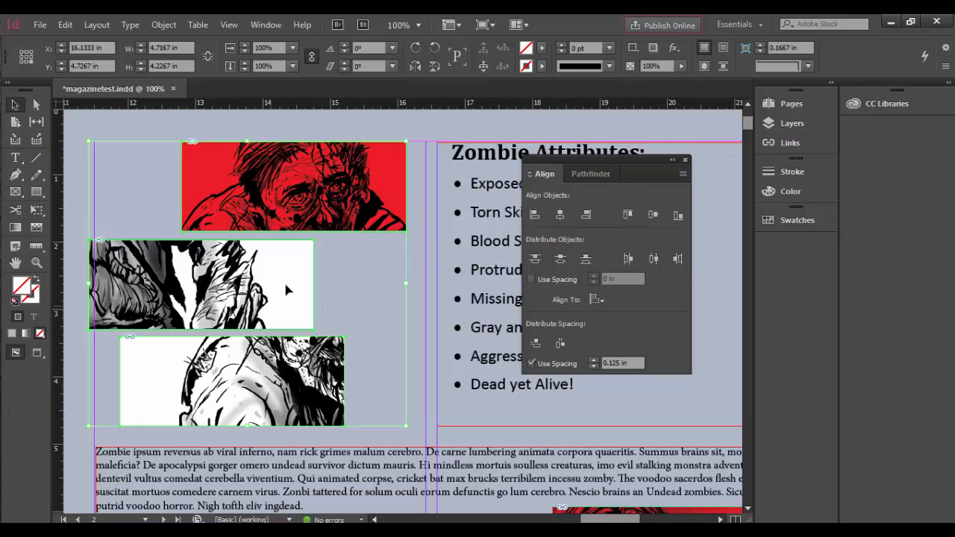
{"action": "mouse_move", "coordinate": [629, 215]}
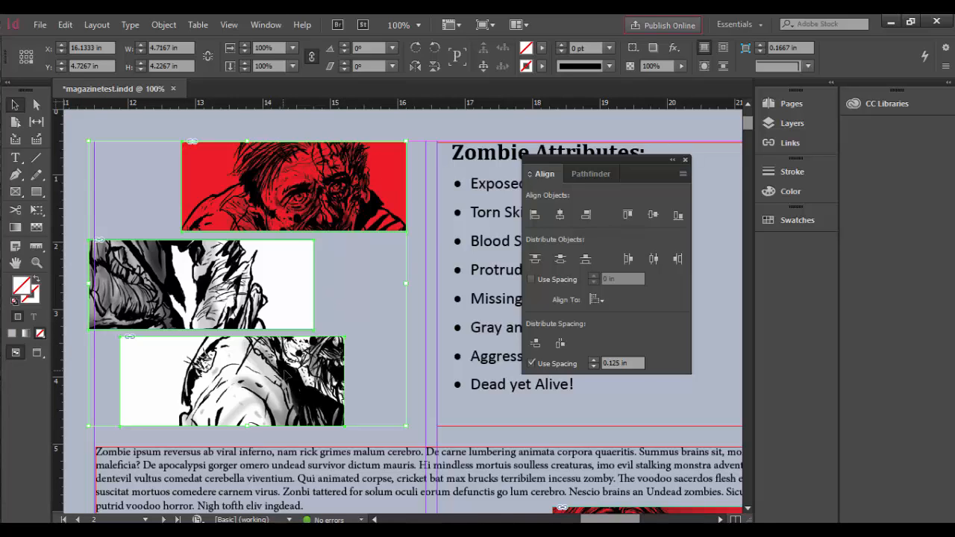
{"action": "mouse_move", "coordinate": [227, 212]}
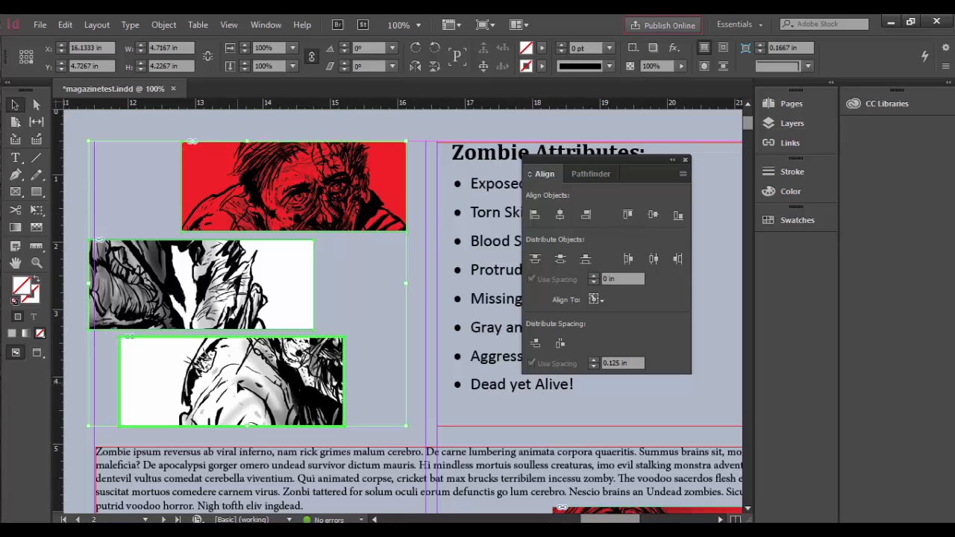
Realign the three frames along their left edges with Align Left Edges.
{"action": "left_click", "coordinate": [535, 215]}
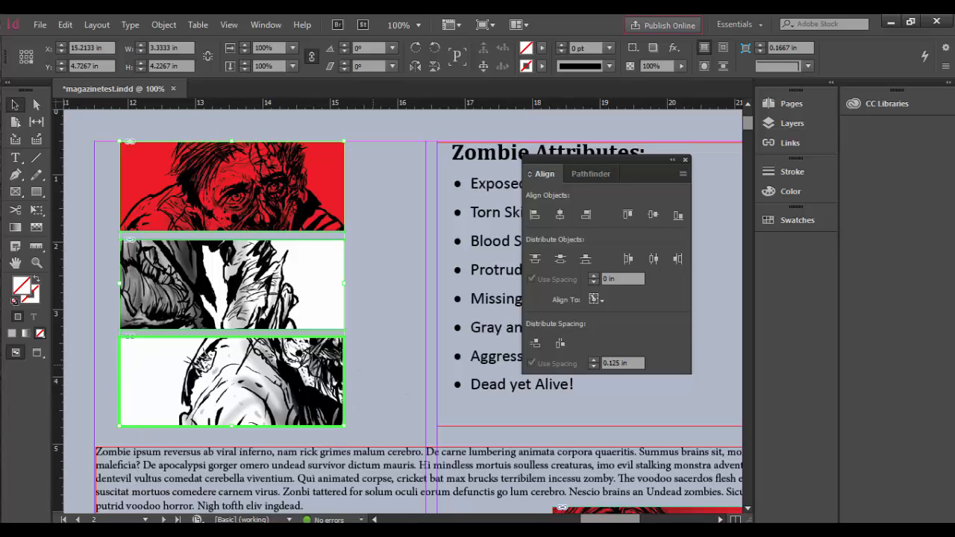
{"action": "mouse_move", "coordinate": [377, 415]}
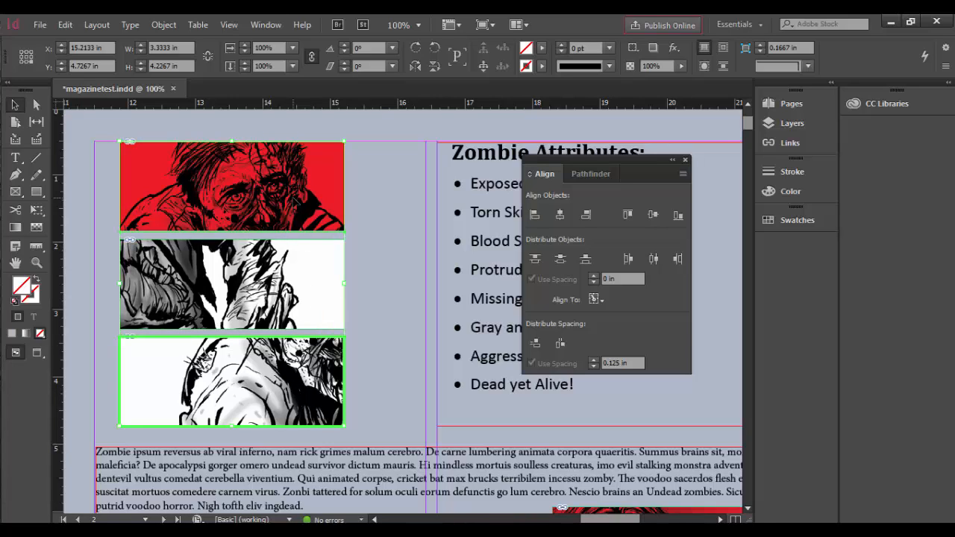
Set X to 15.7133 in and the Distribute Spacing gap to 0.3125 in.
{"action": "left_click", "coordinate": [532, 279]}
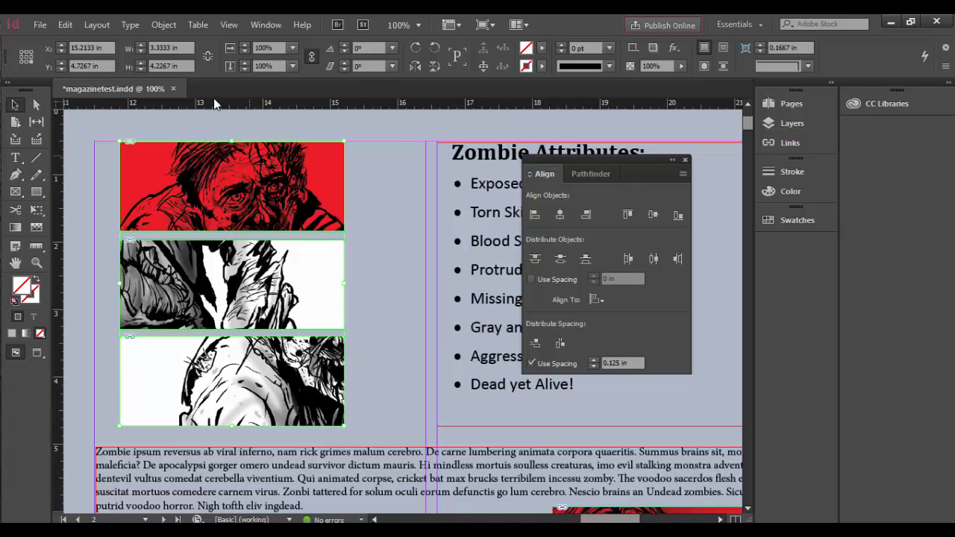
{"action": "left_click", "coordinate": [164, 24]}
{"action": "type", "text": "0.3125"}
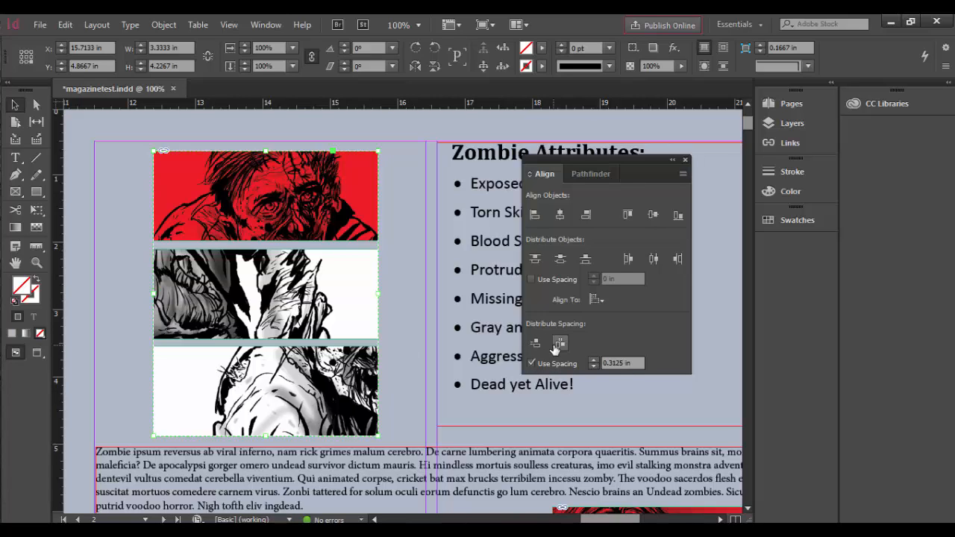
Ungroup the three zombie frames via Object > Ungroup and select all three again.
{"action": "left_click", "coordinate": [559, 344]}
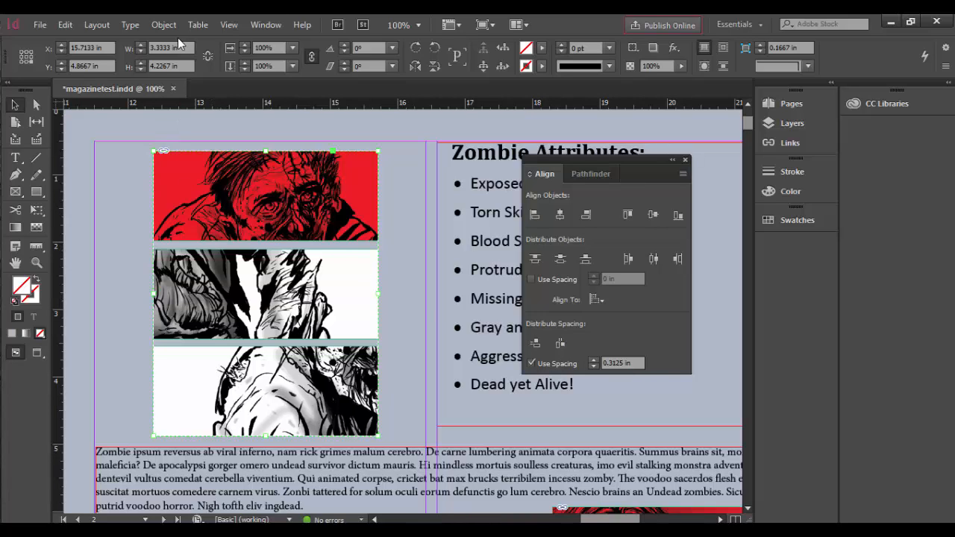
{"action": "mouse_move", "coordinate": [133, 46]}
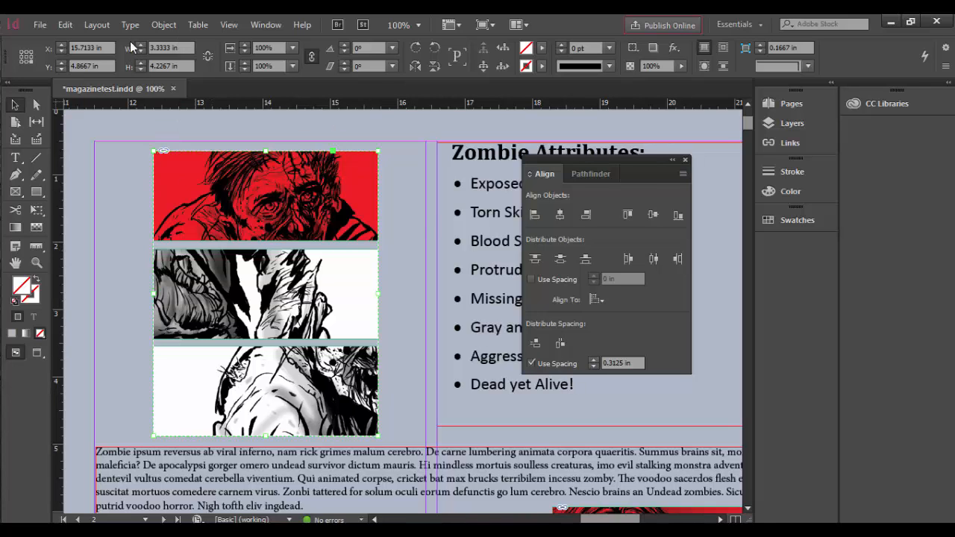
{"action": "left_click", "coordinate": [164, 23]}
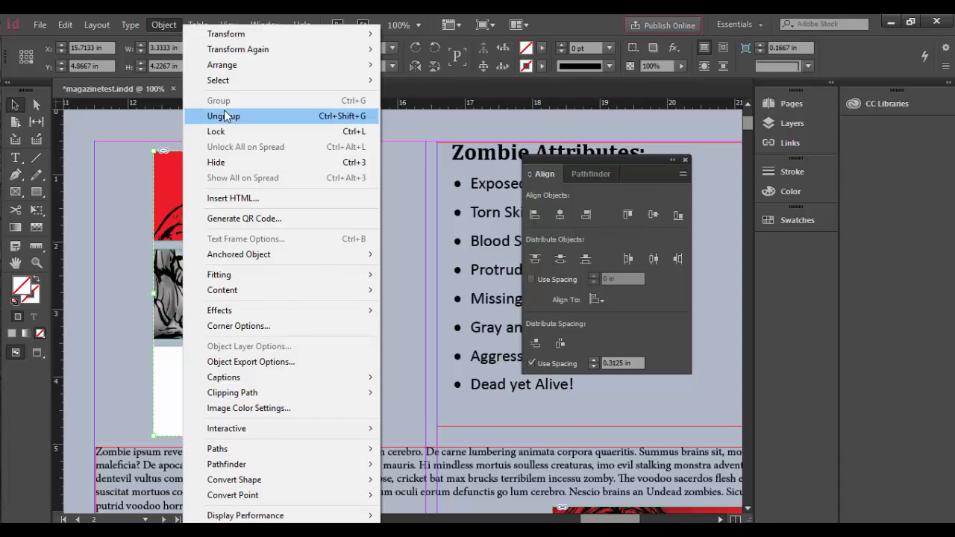
{"action": "left_click", "coordinate": [224, 116]}
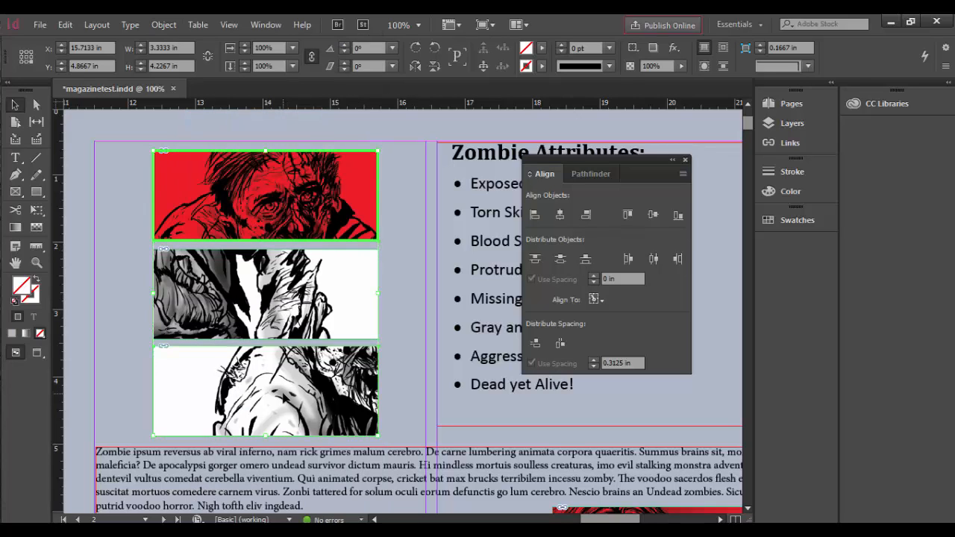
{"action": "left_click", "coordinate": [532, 280]}
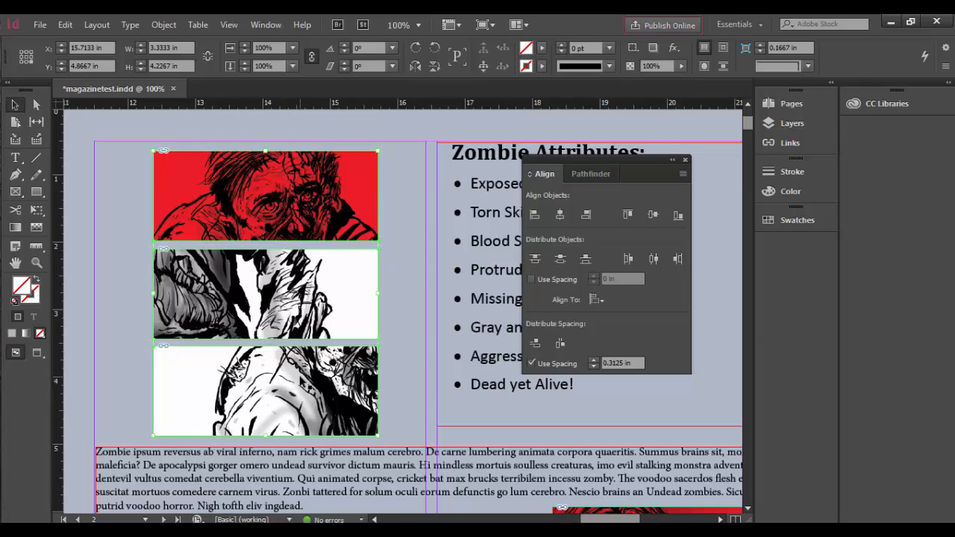
Distribute the frames vertically with a fixed 0.25 in gap using the Align panel's Use Spacing.
{"action": "left_click", "coordinate": [536, 343]}
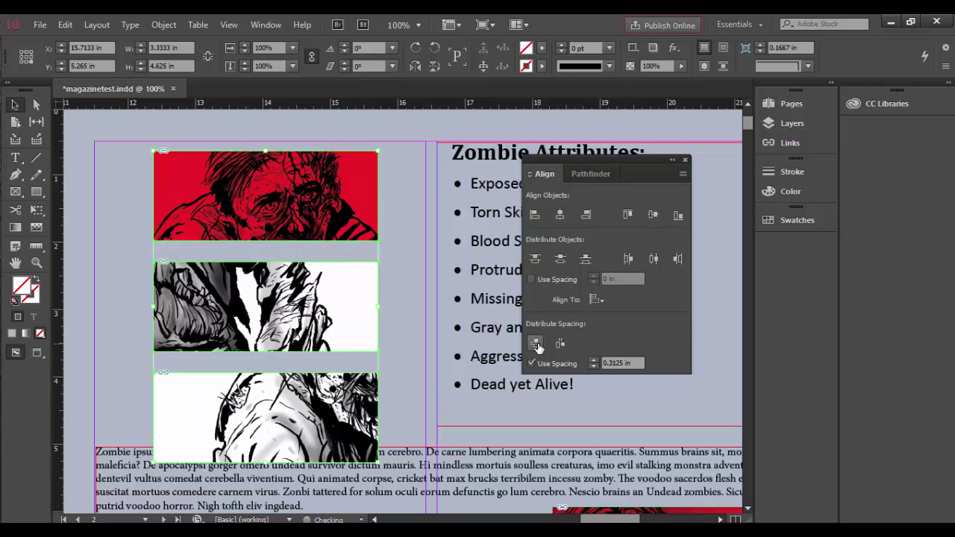
{"action": "left_click", "coordinate": [536, 343]}
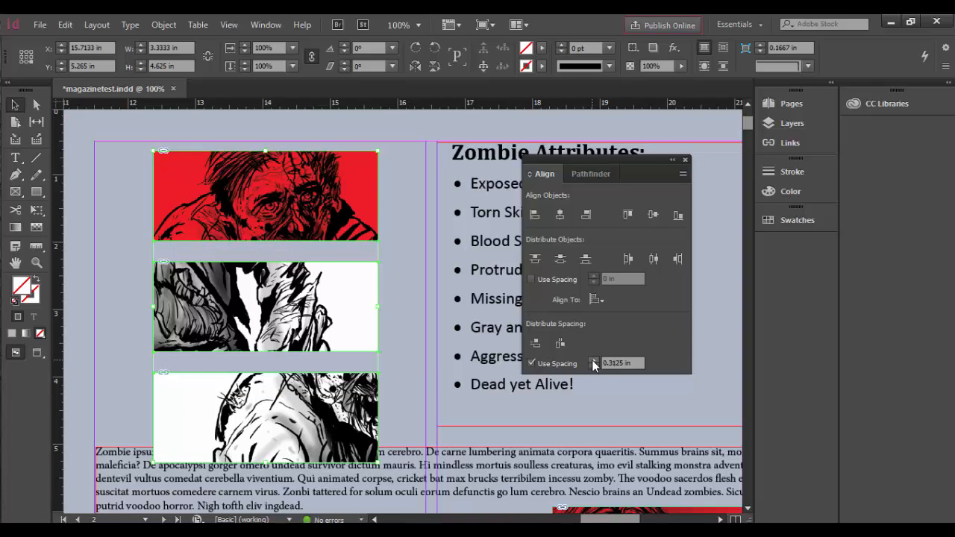
{"action": "left_click", "coordinate": [534, 342]}
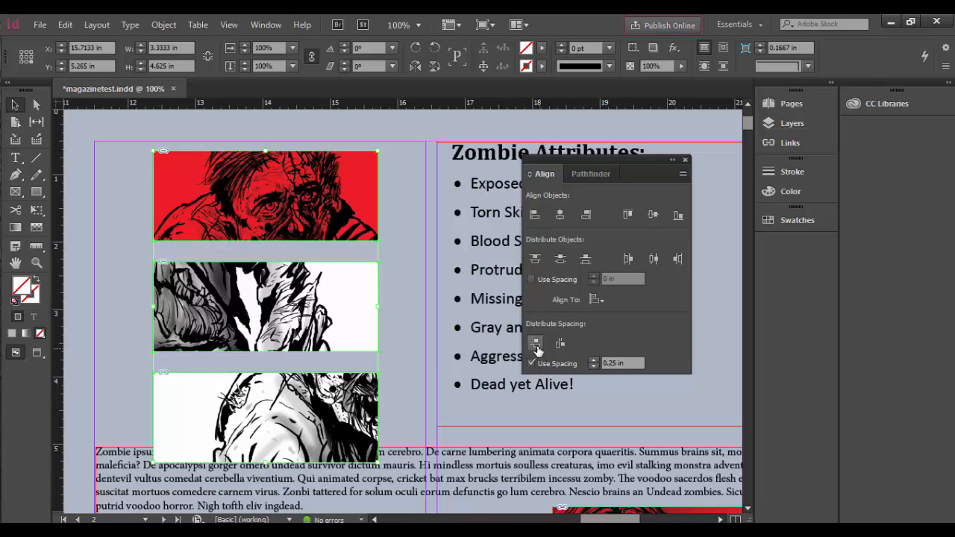
{"action": "left_click", "coordinate": [534, 342]}
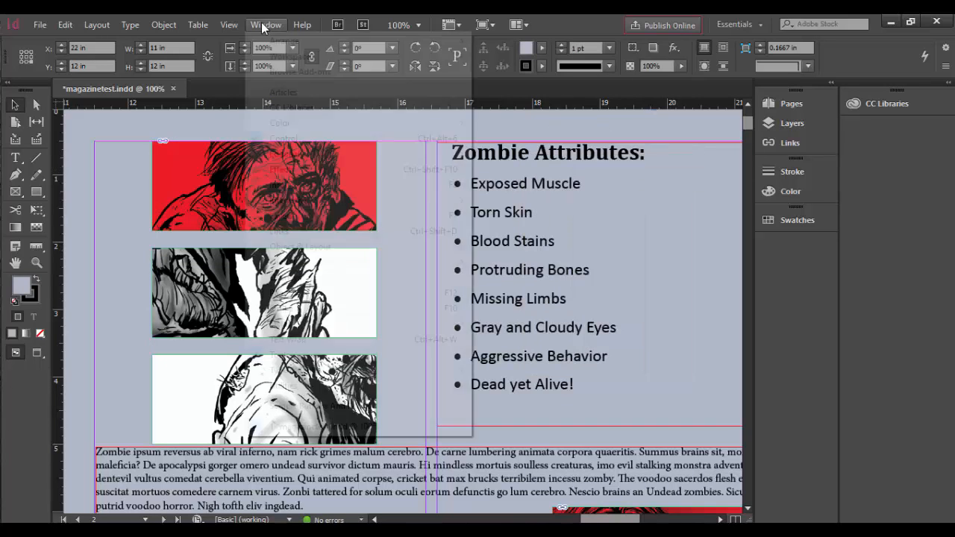
Deselect the frames and reach the View menu's Extras display options.
{"action": "left_click", "coordinate": [266, 24]}
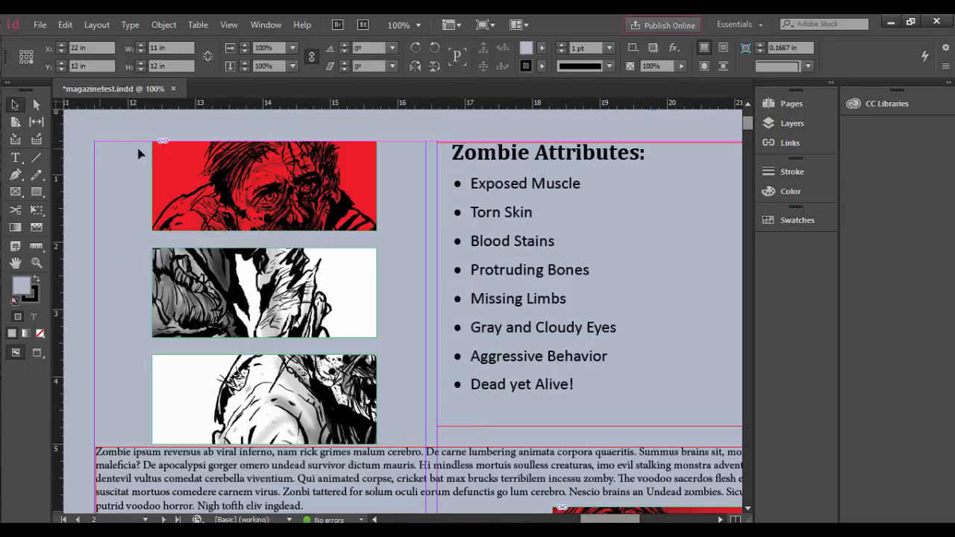
{"action": "mouse_move", "coordinate": [351, 274]}
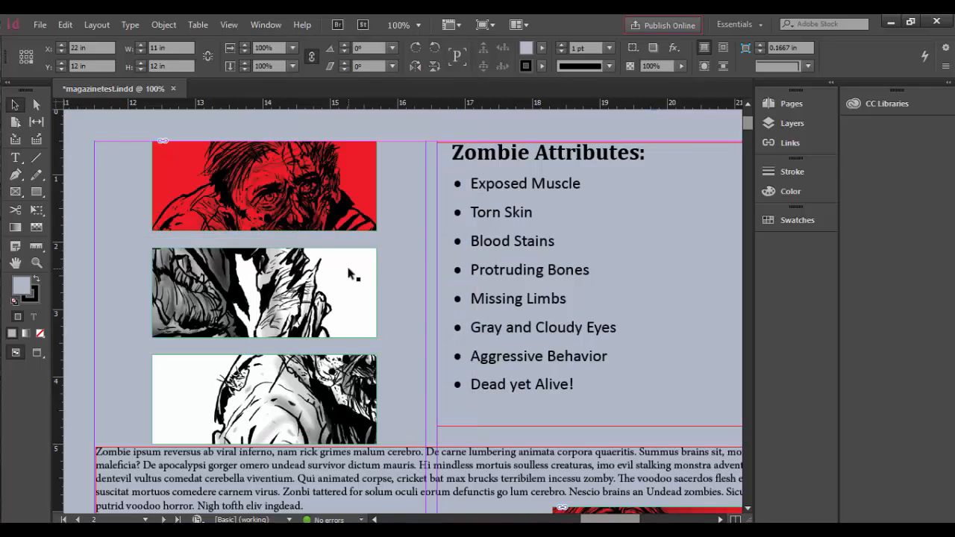
{"action": "left_click", "coordinate": [165, 24]}
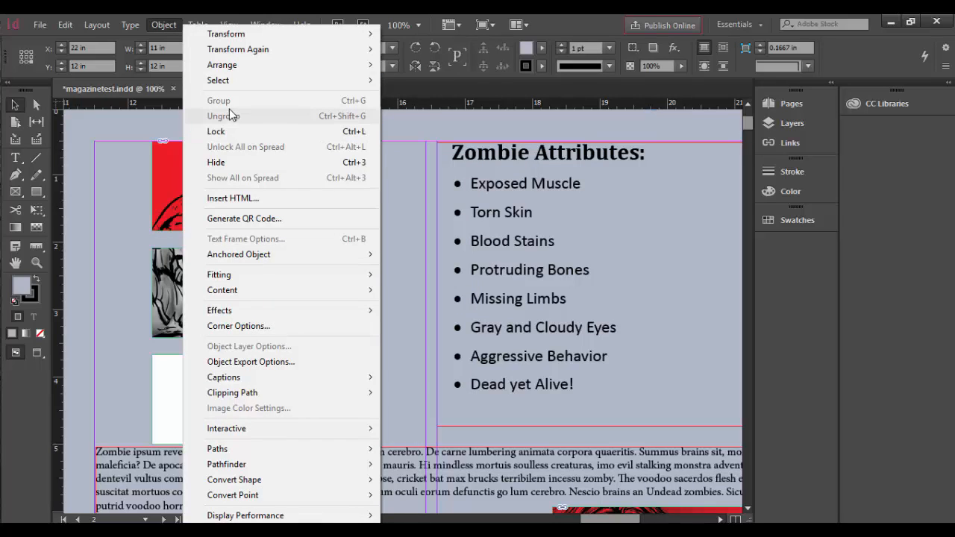
{"action": "key", "text": "Escape"}
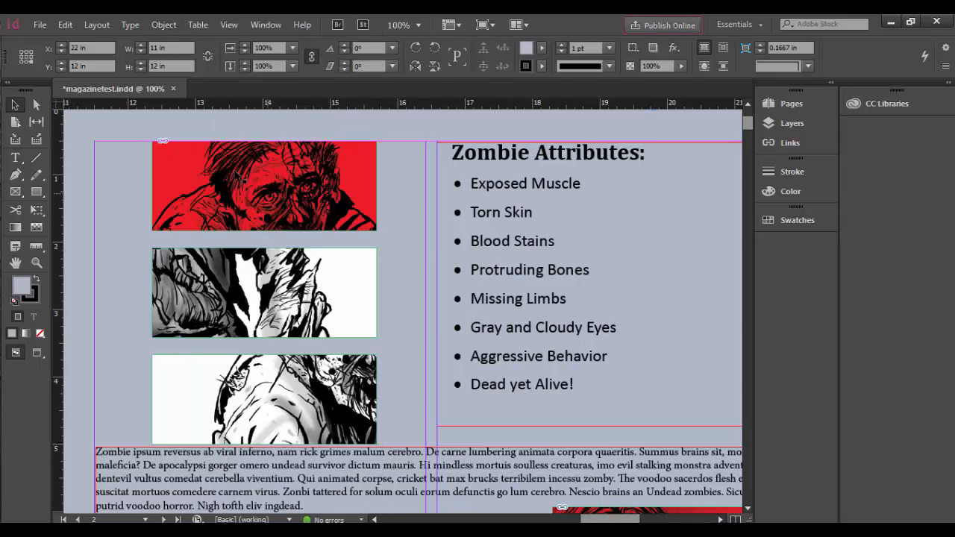
{"action": "mouse_move", "coordinate": [306, 63]}
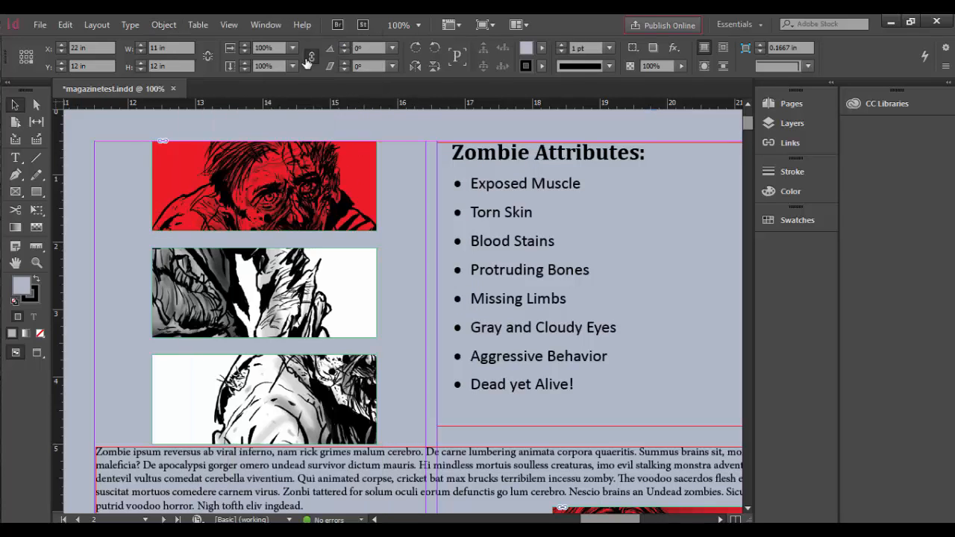
{"action": "left_click", "coordinate": [230, 24]}
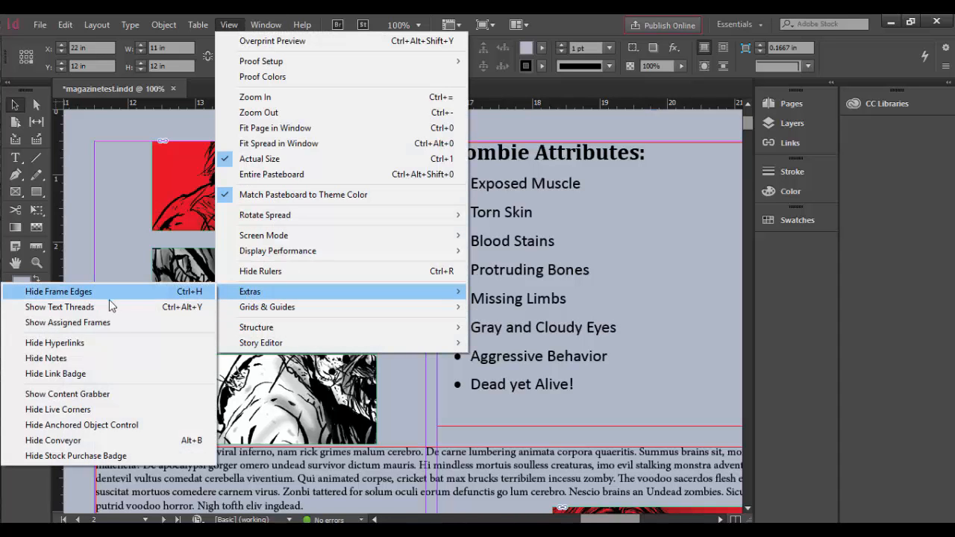
{"action": "mouse_move", "coordinate": [67, 394]}
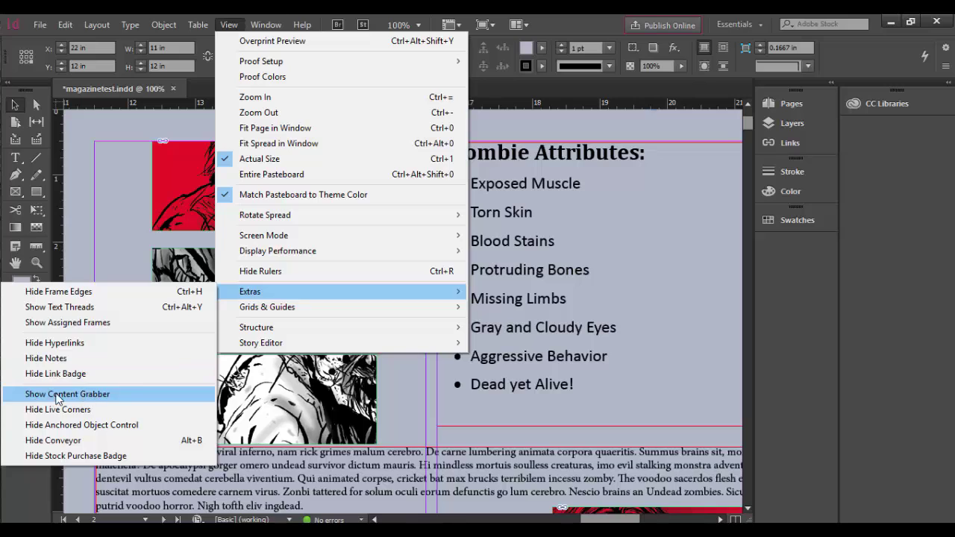
{"action": "mouse_move", "coordinate": [72, 403]}
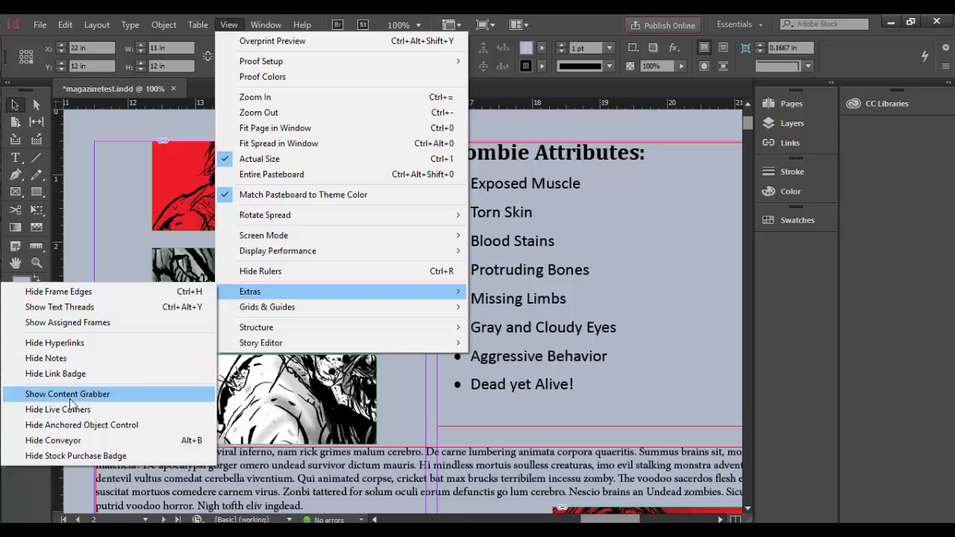
{"action": "mouse_move", "coordinate": [54, 403]}
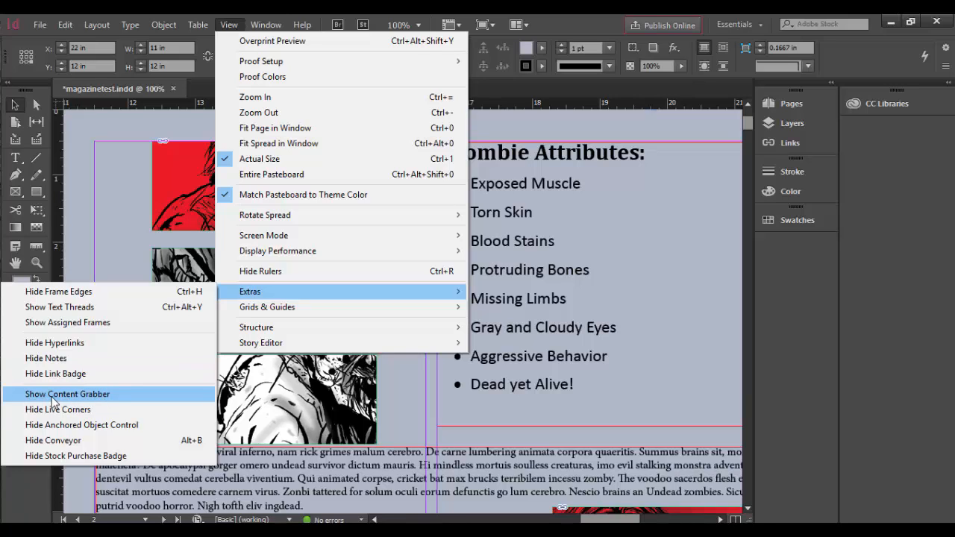
{"action": "mouse_move", "coordinate": [131, 218]}
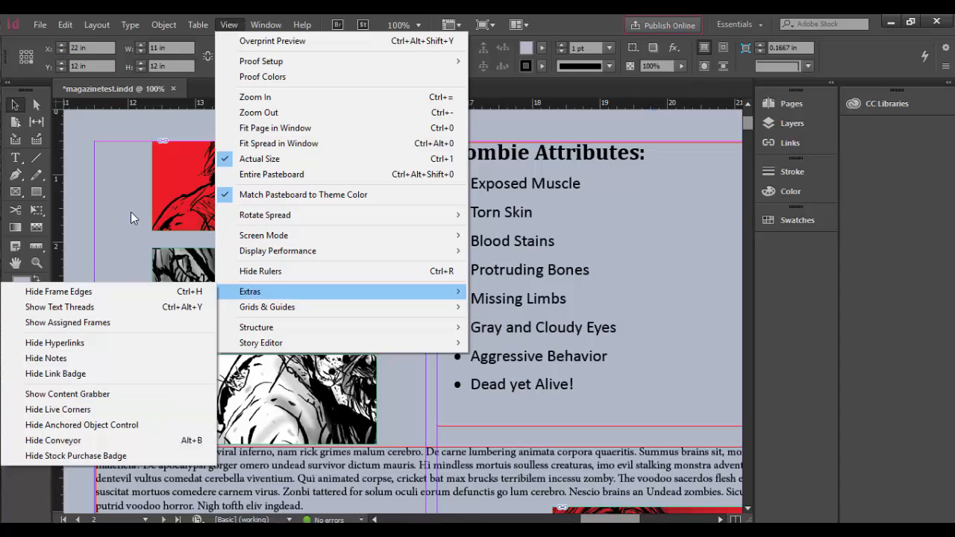